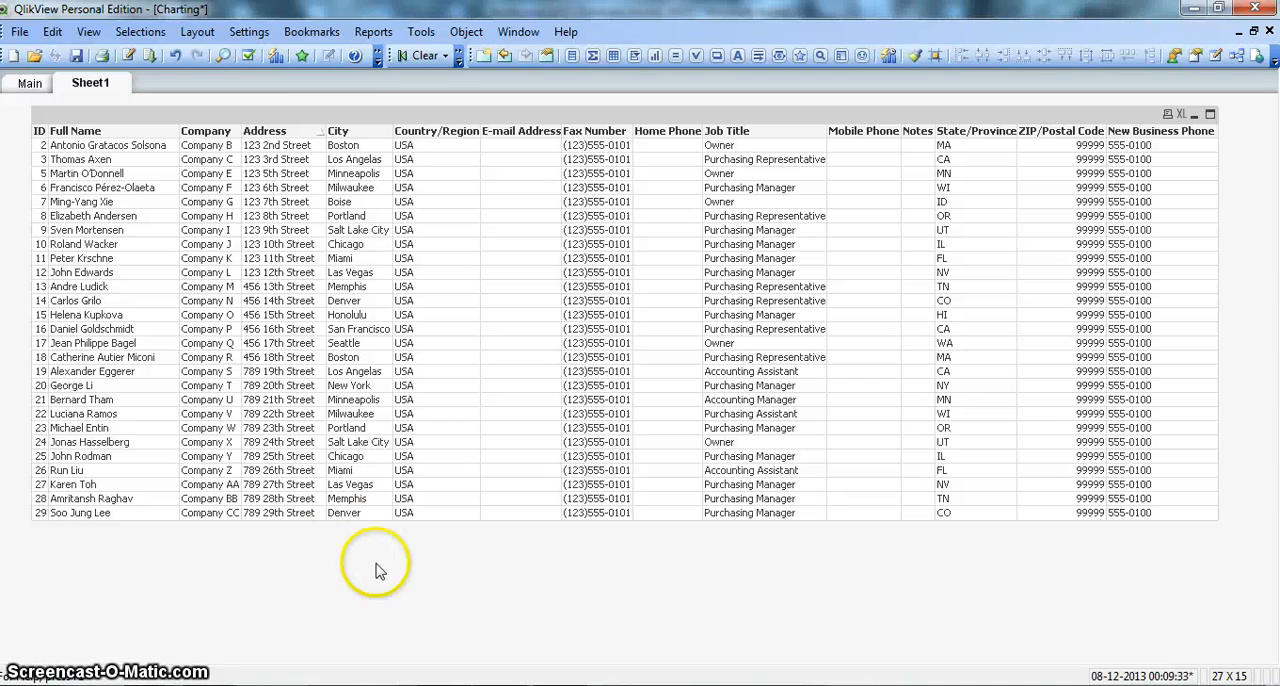
mouse_move(340, 498)
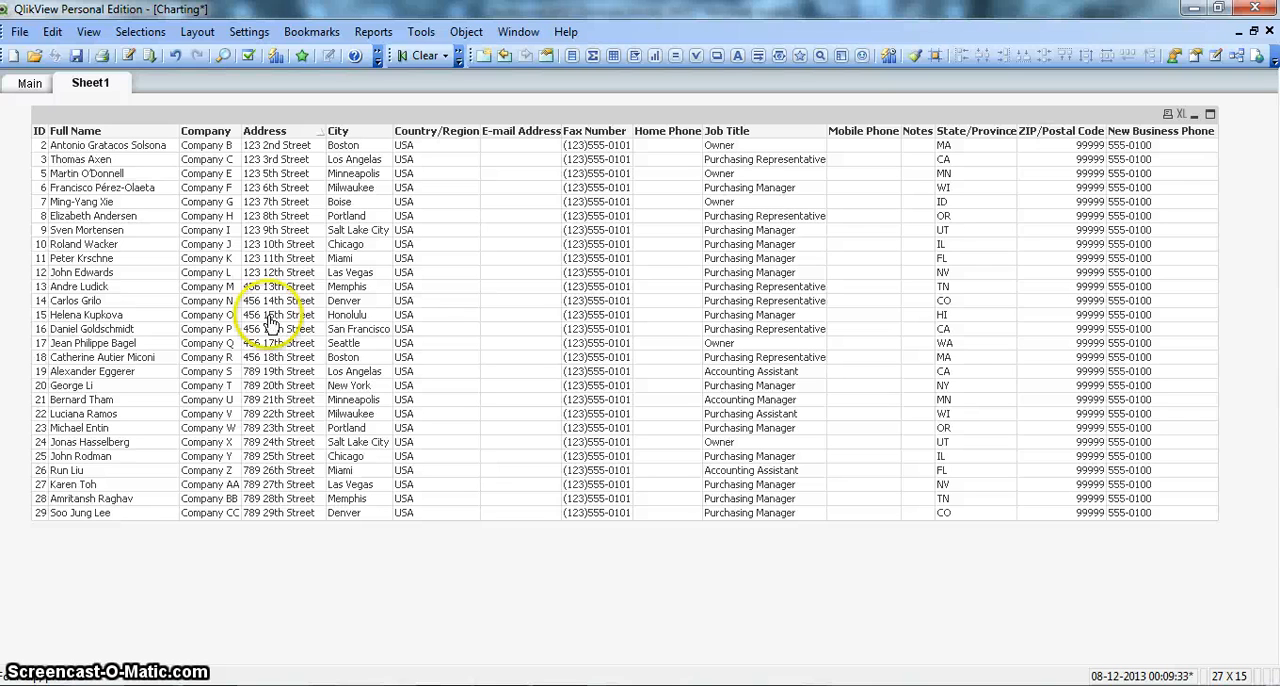
mouse_move(147, 100)
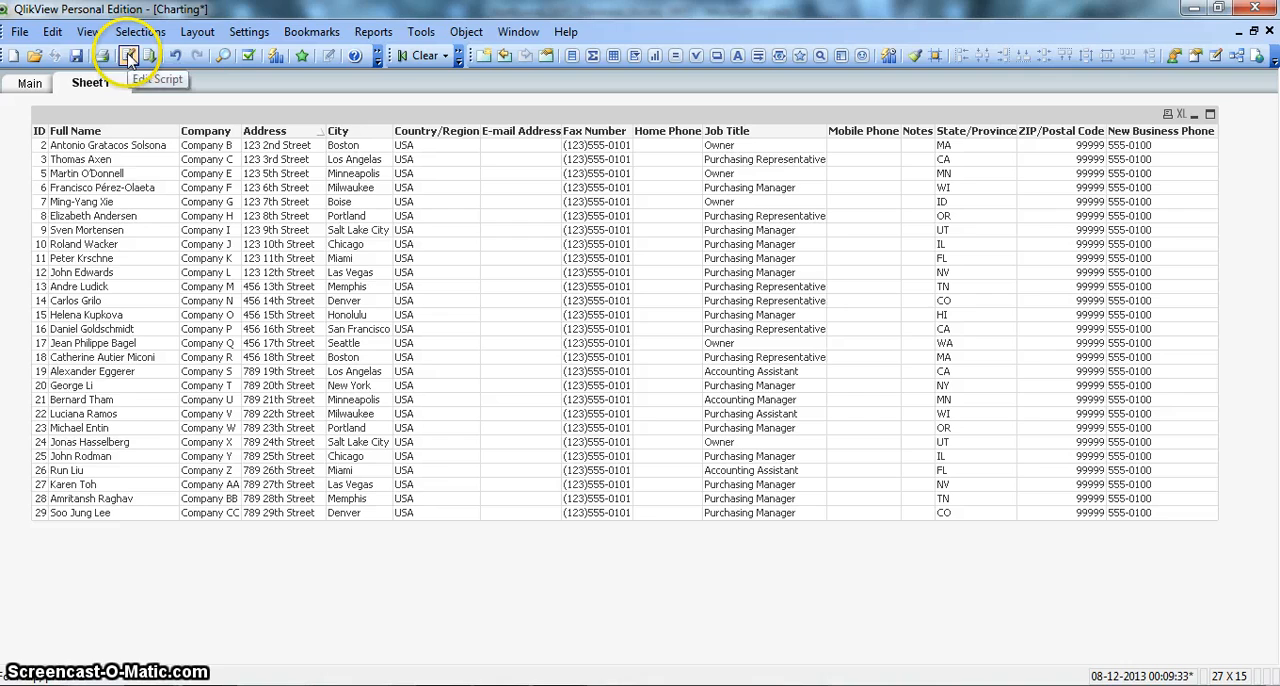
- Add the script line If(City = 'Las Vegas','LV',City) as [New City] after City in the Customer List load
left_click(128, 55)
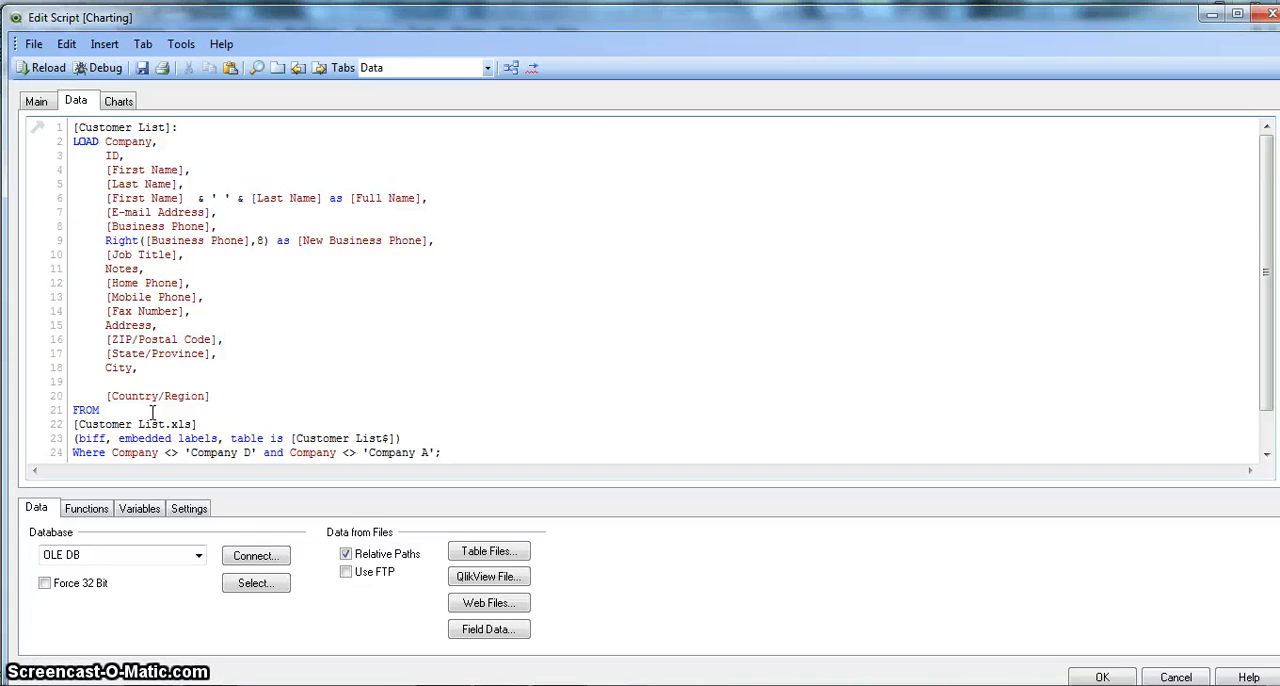
type("If")
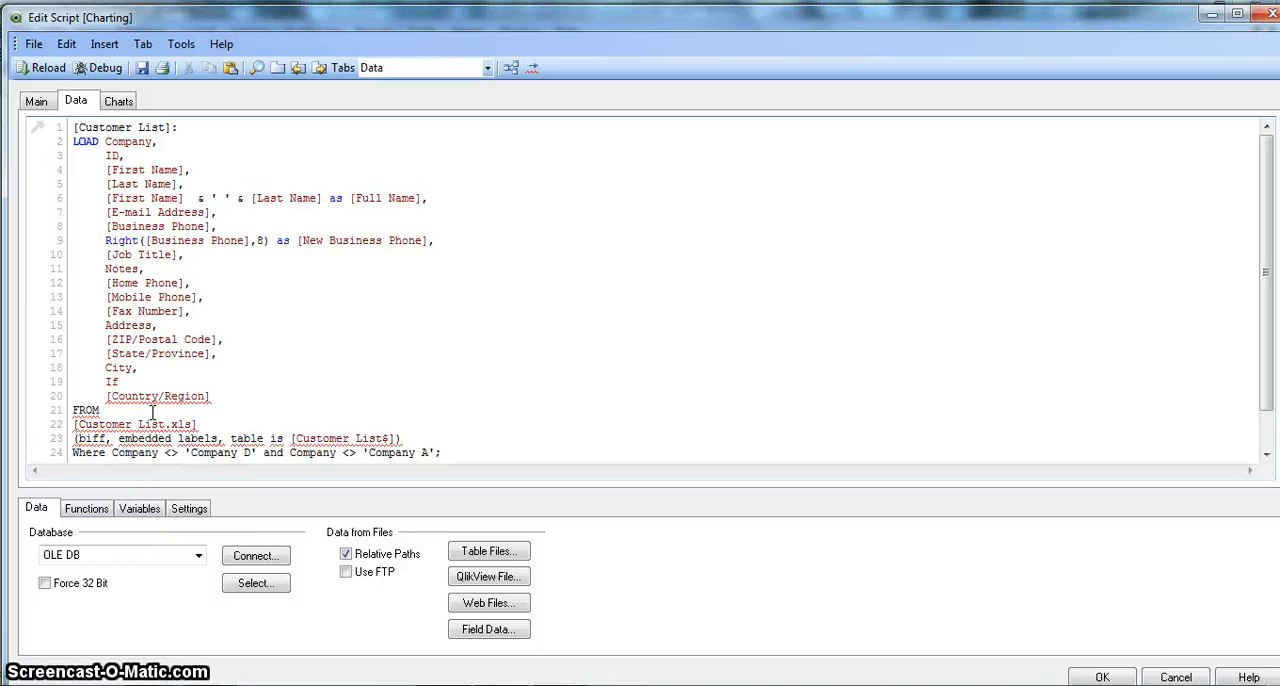
type("(City")
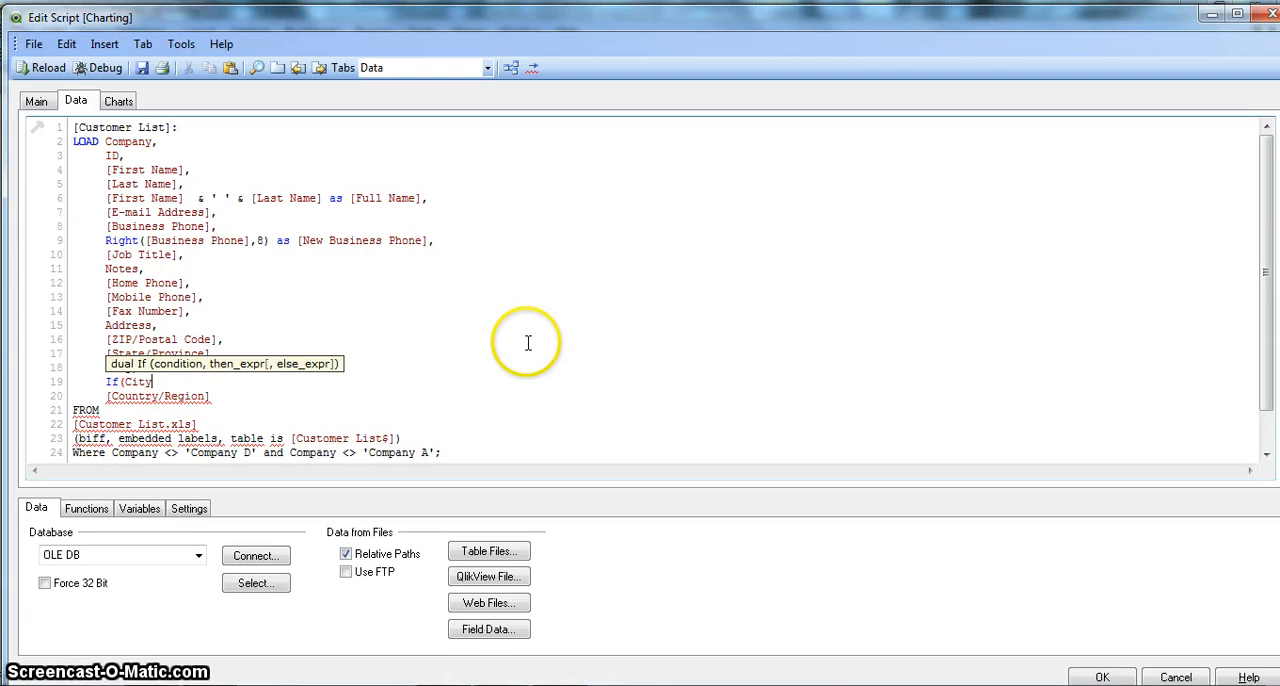
type("=")
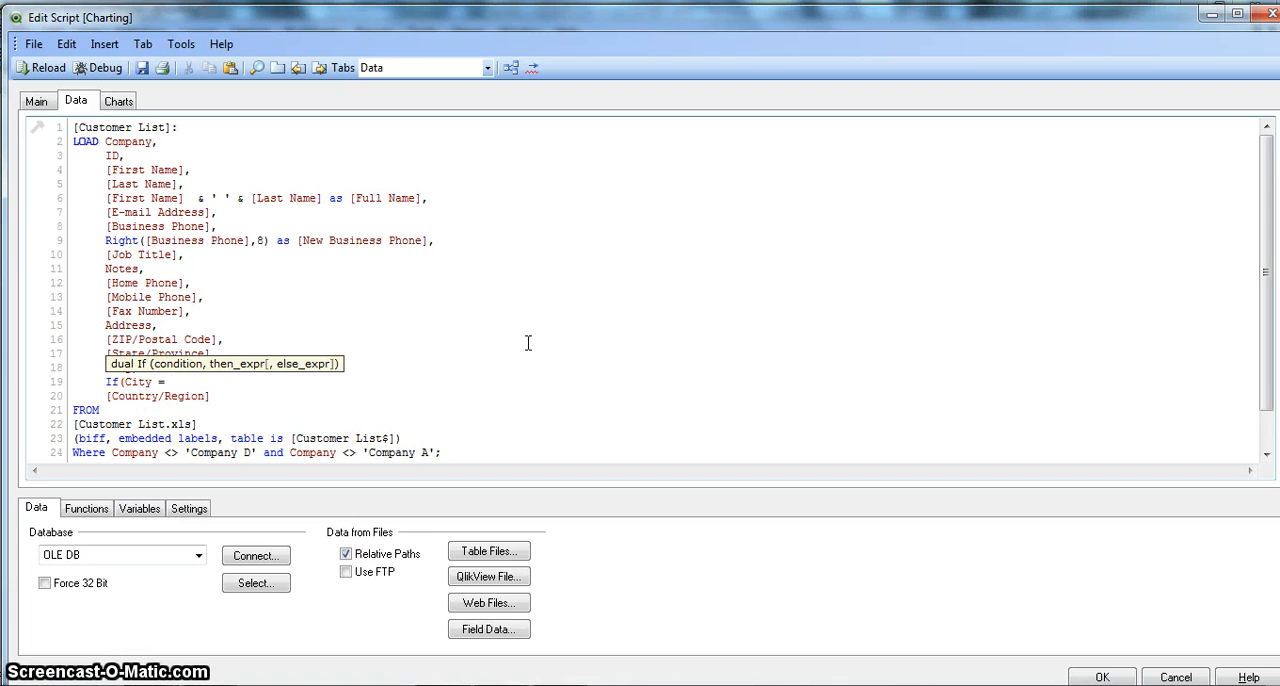
left_click(170, 382)
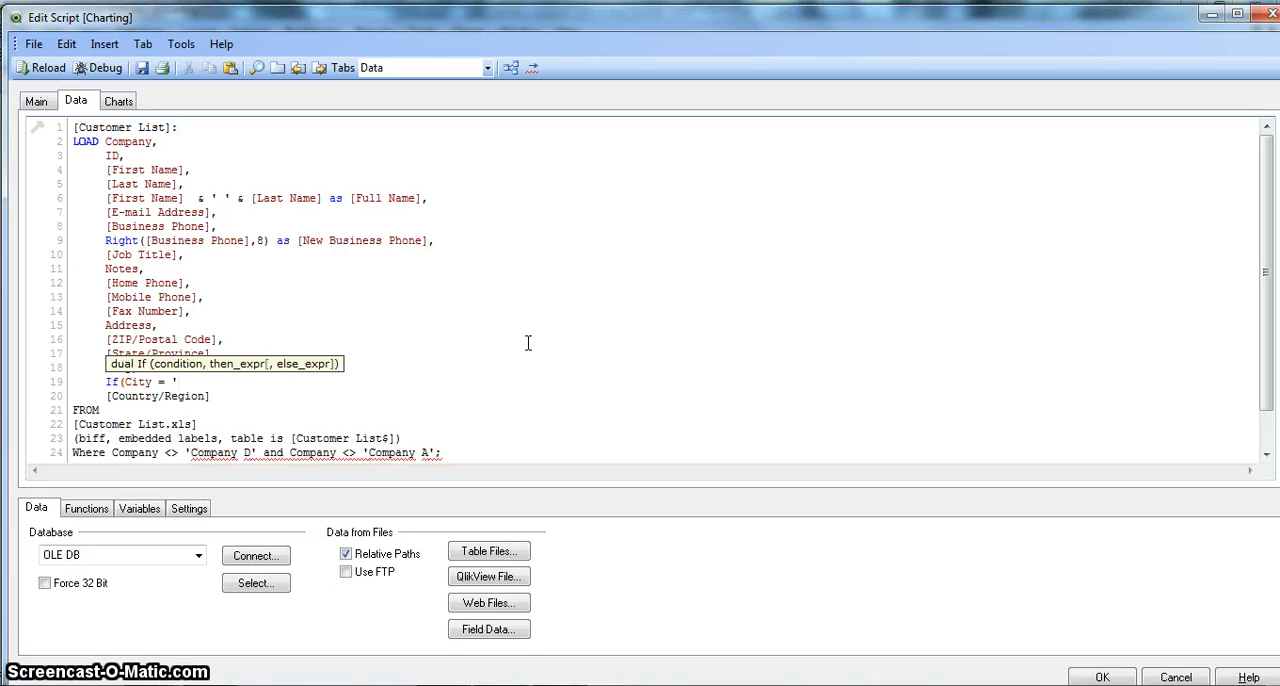
type("Las")
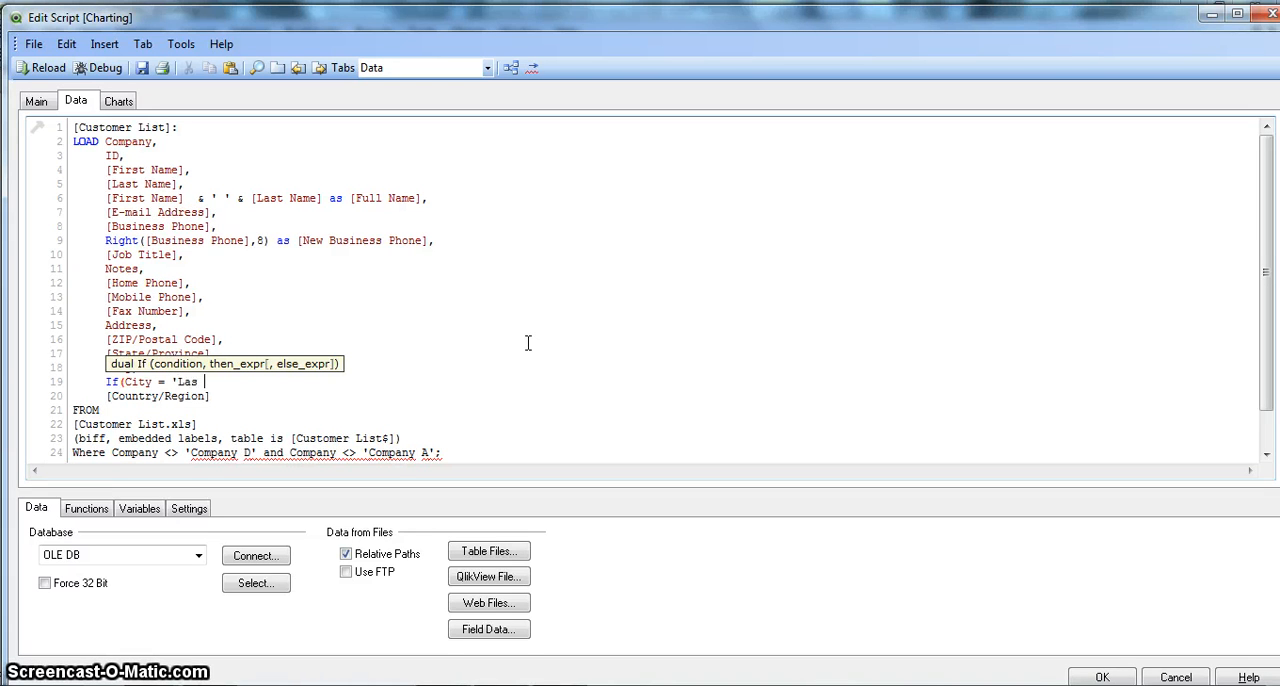
type("Vegas")
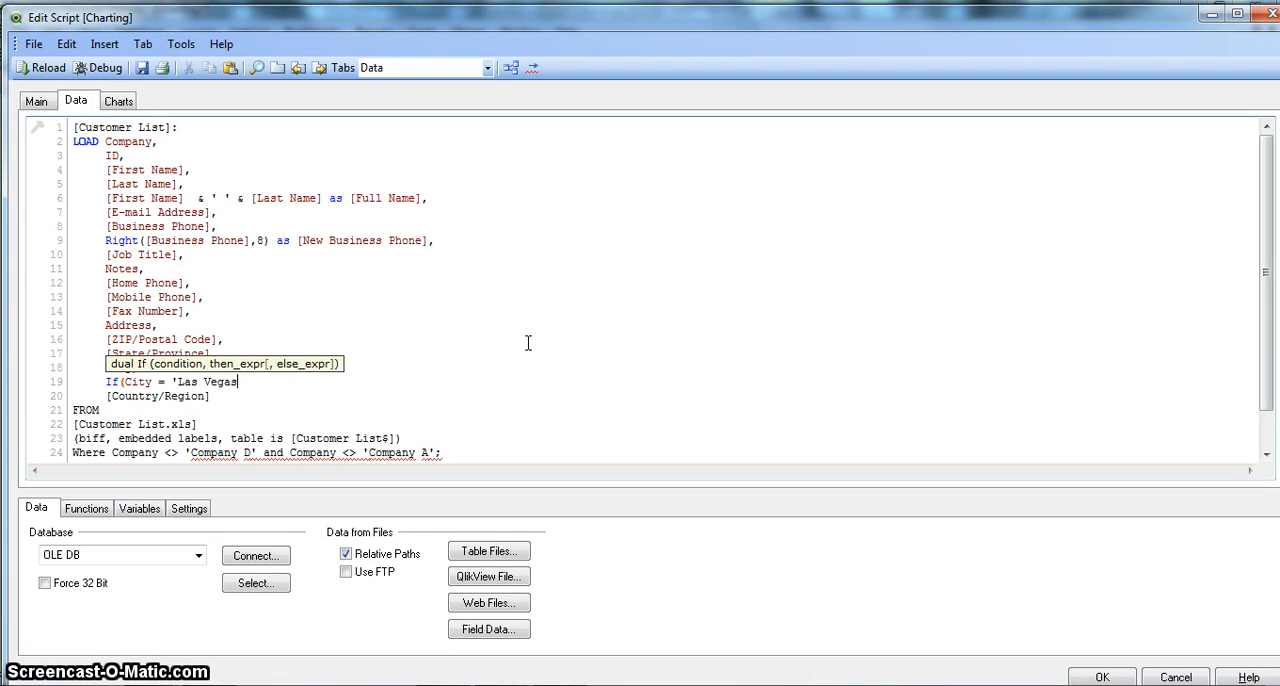
type("',")
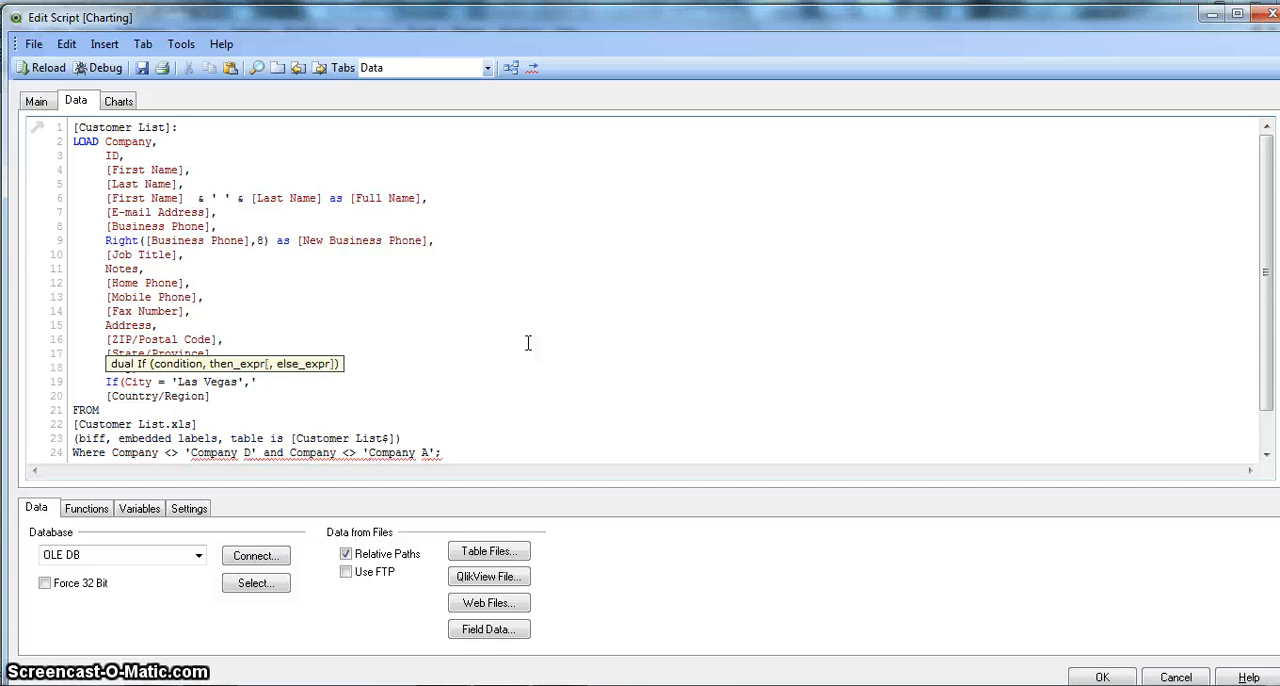
type("LV")
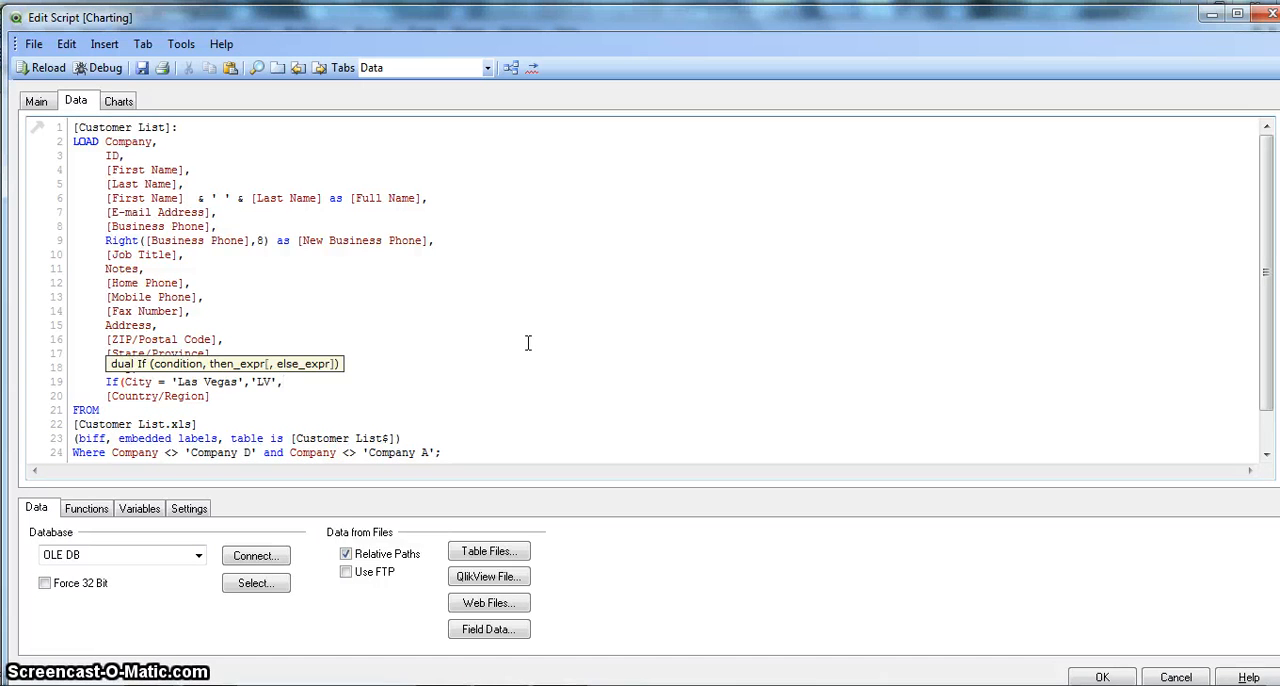
type(",City,")
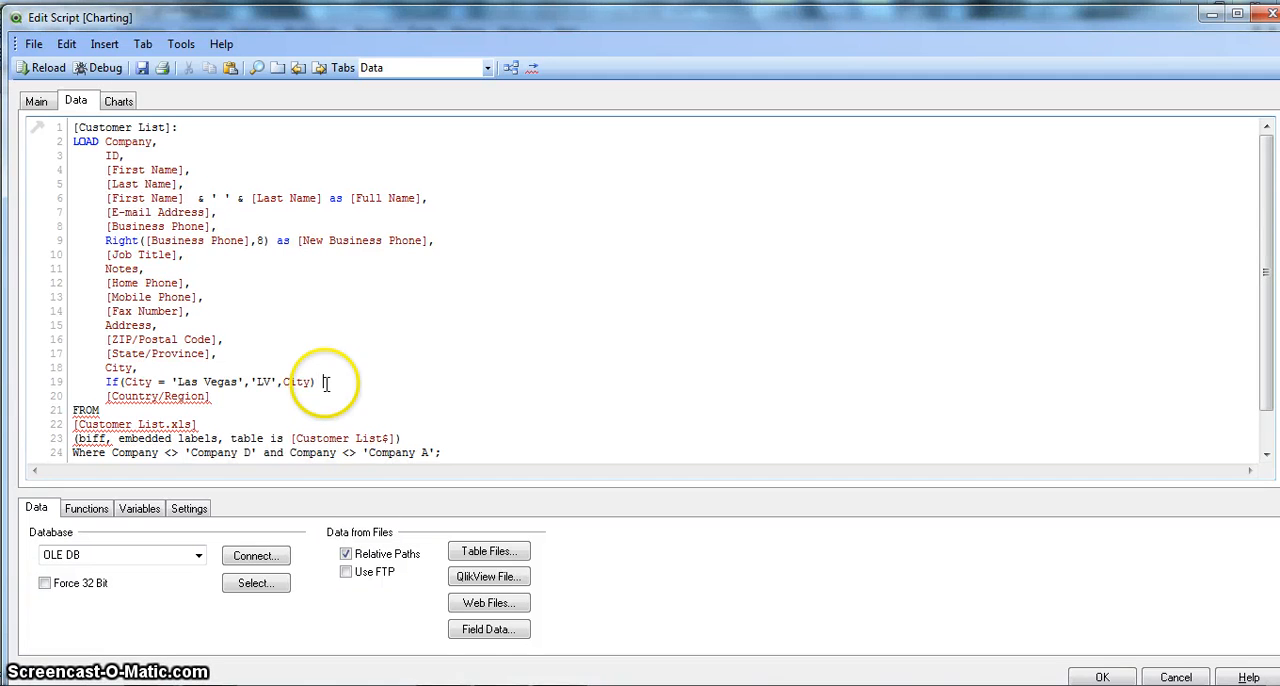
type("a")
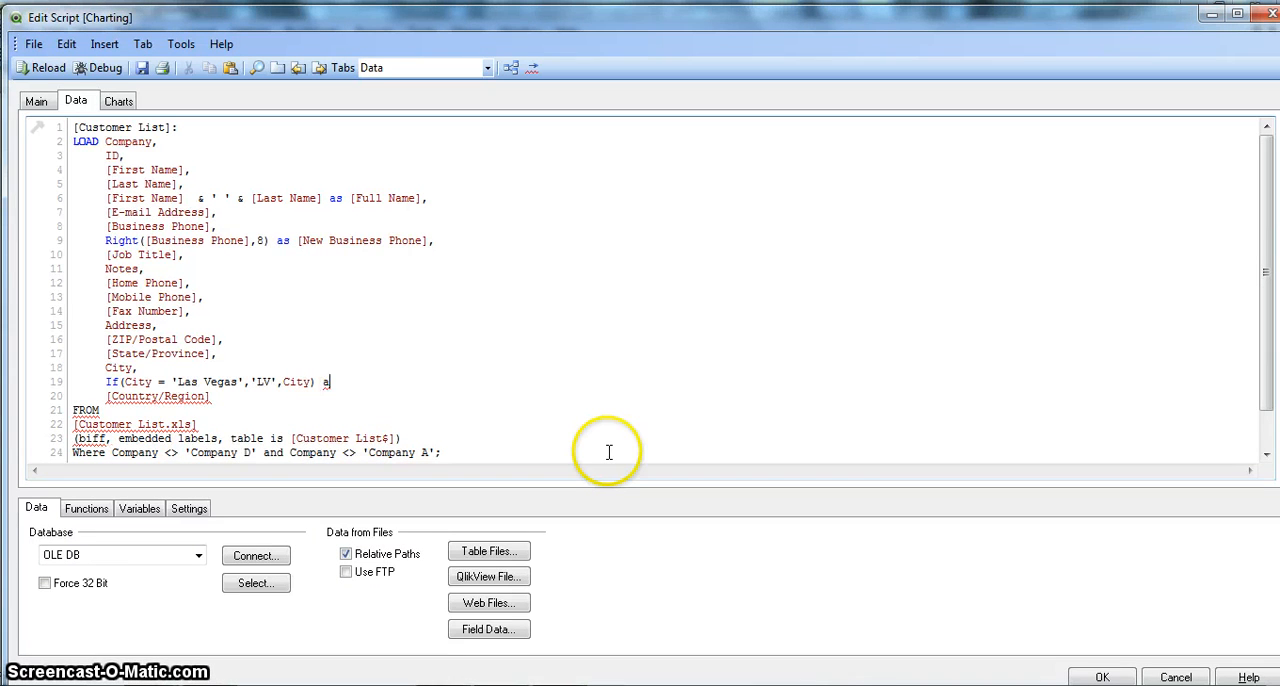
type("s [")
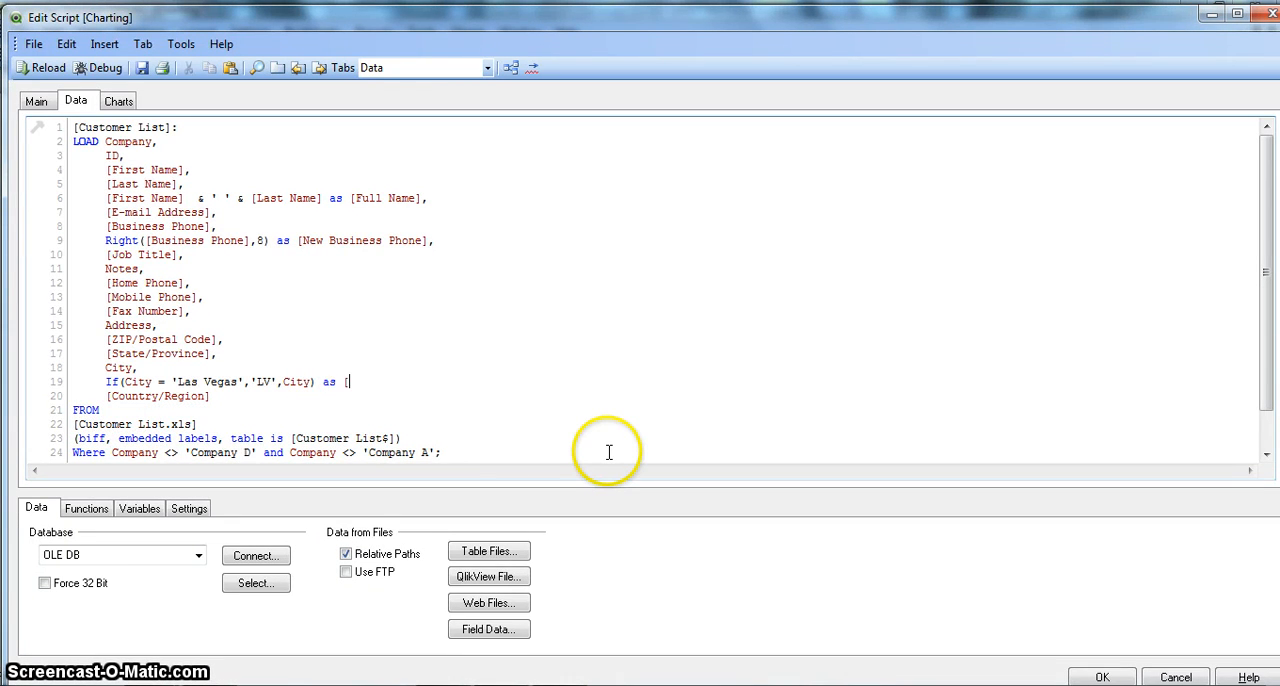
type("New City")
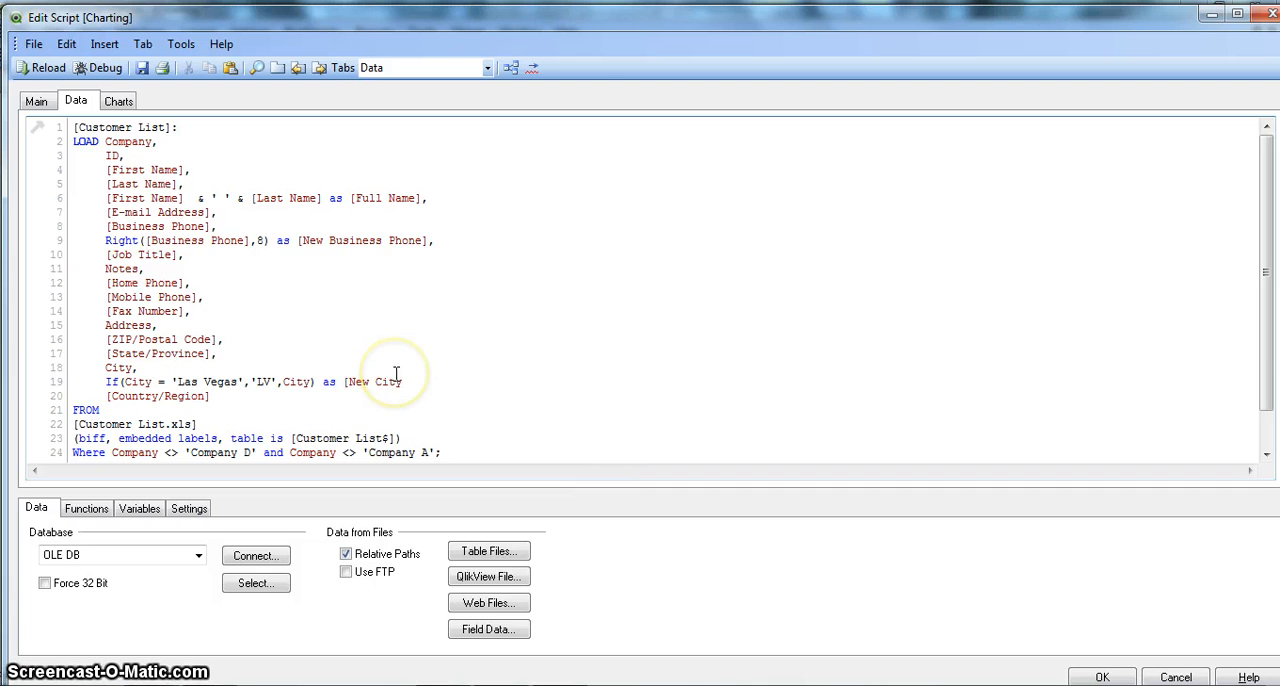
left_click(408, 381)
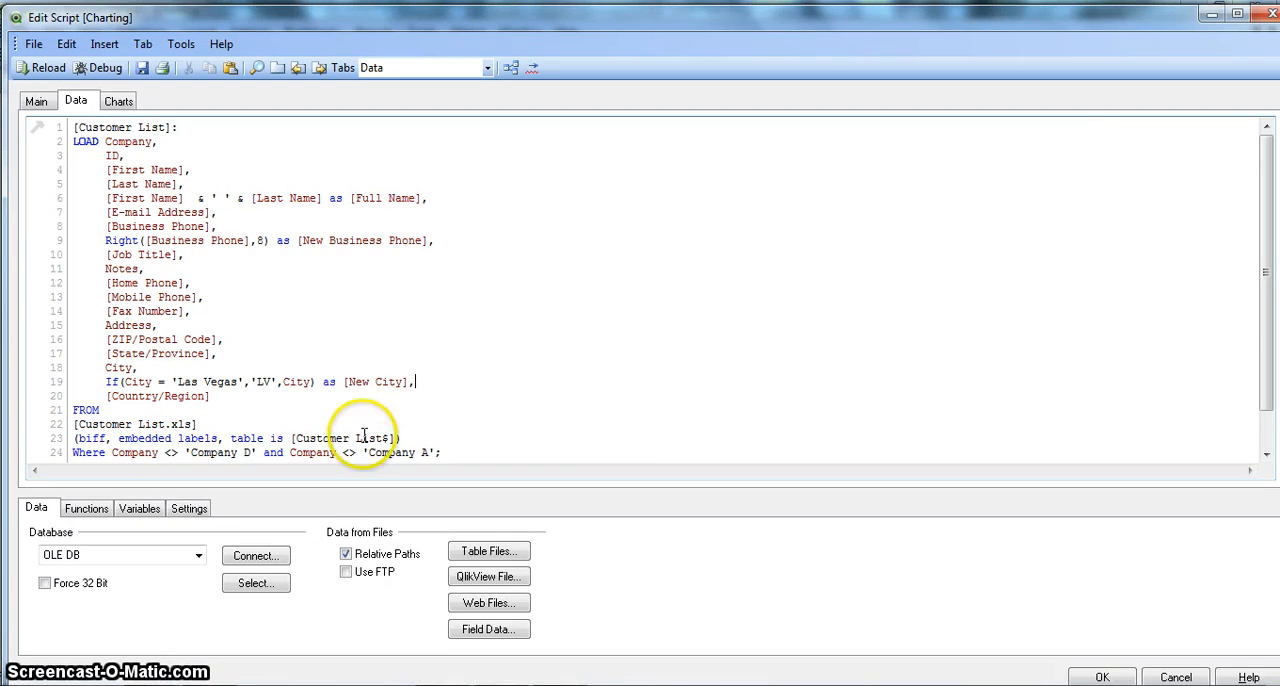
mouse_move(318, 388)
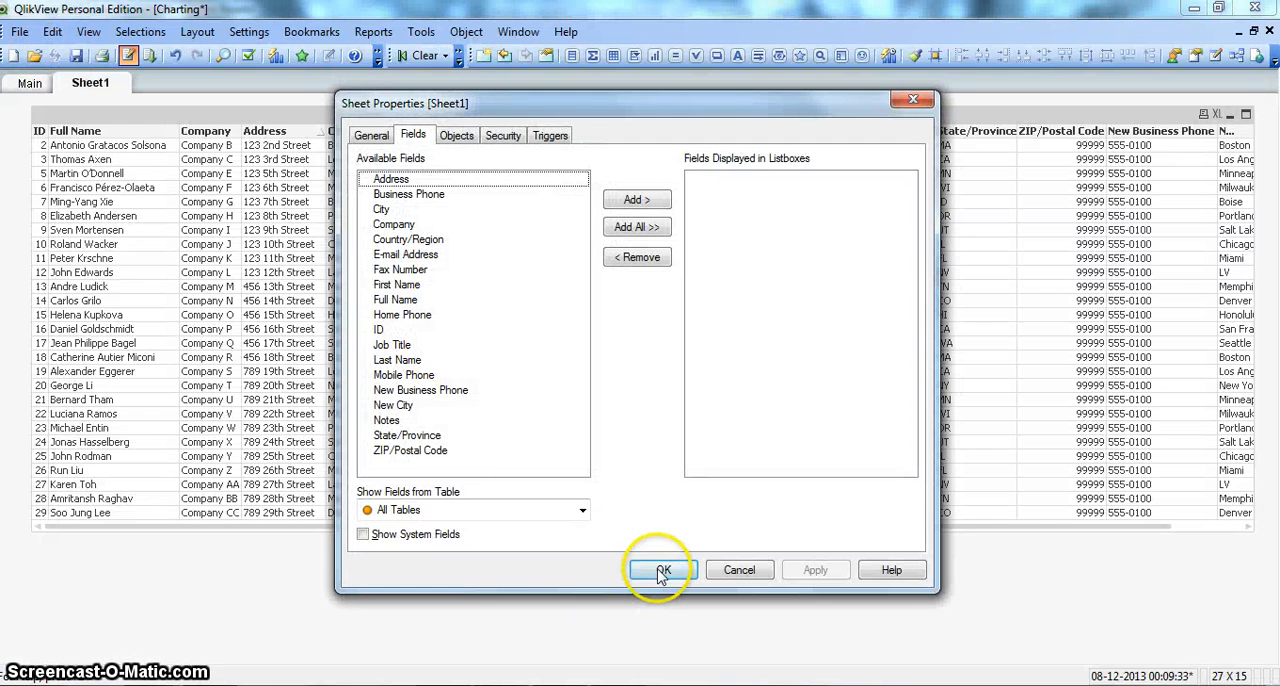
- Confirm the Sheet Properties dialog after reload so the table box gains the New City column
left_click(663, 569)
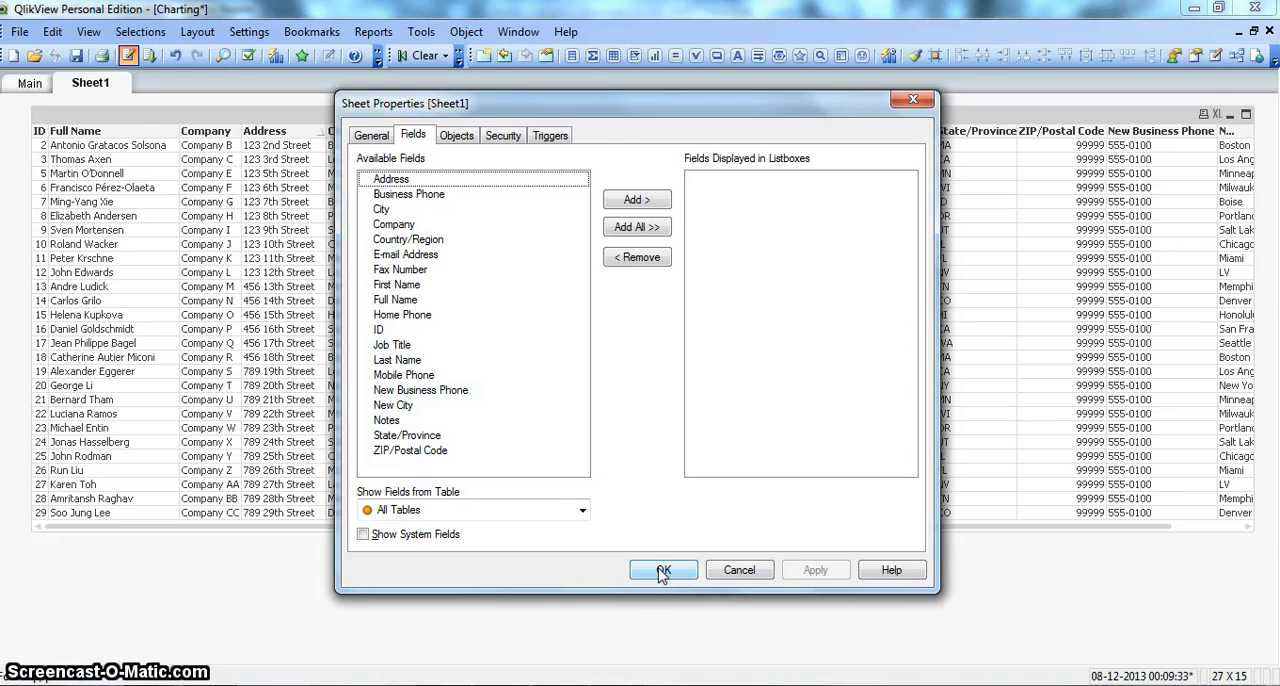
left_click(663, 569)
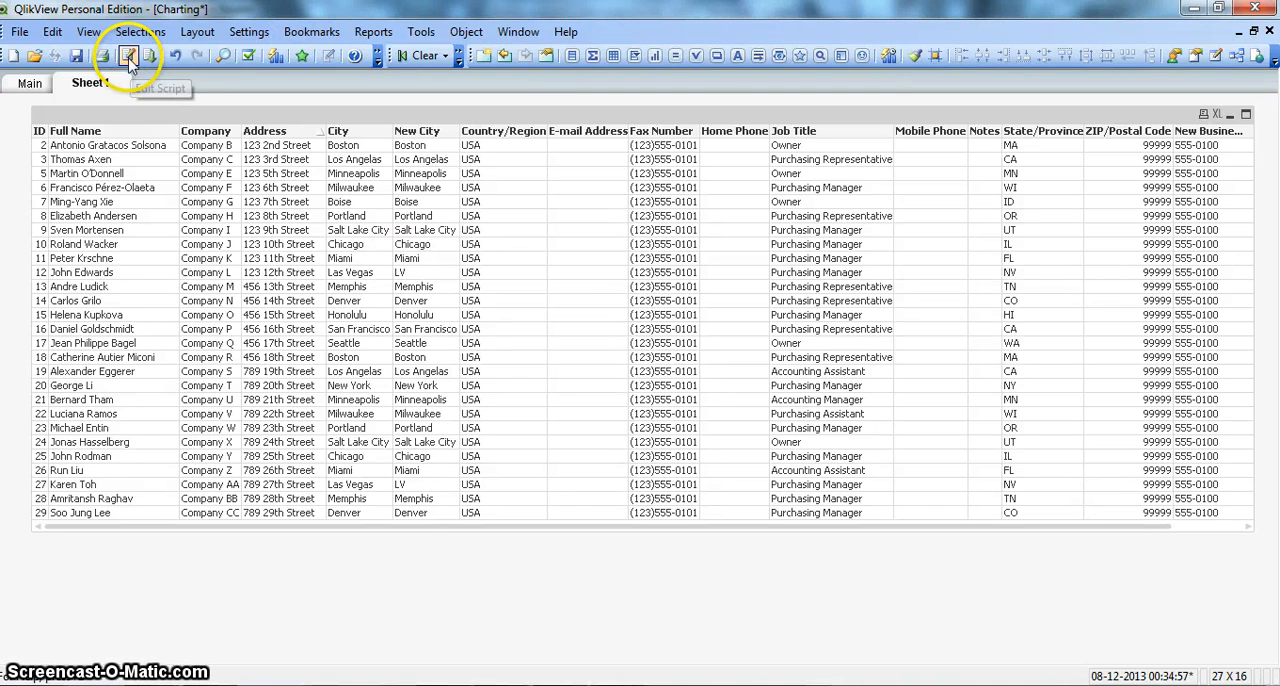
- Reopen the load script editor showing the Customer List load with the New City line
left_click(128, 55)
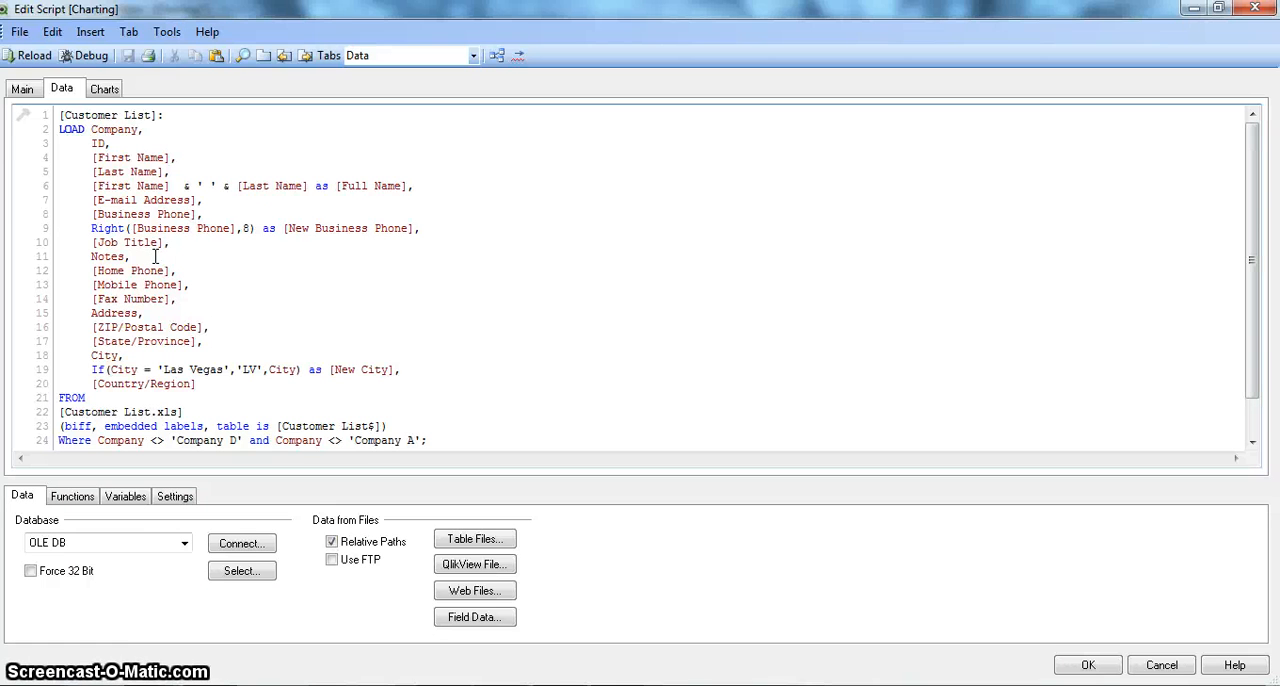
left_click(400, 369)
type(",")
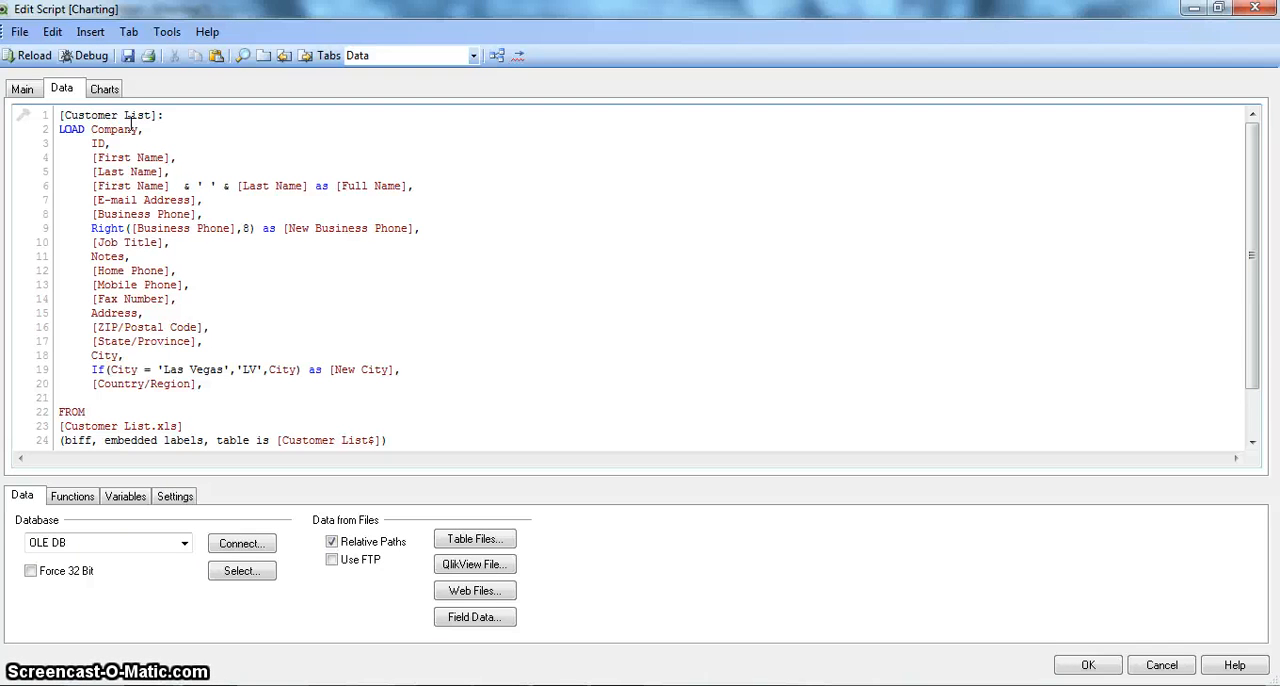
- Add the constant field 'Medical Equipment' as [Medical Customers] after [Country/Region] in the load
type("[")
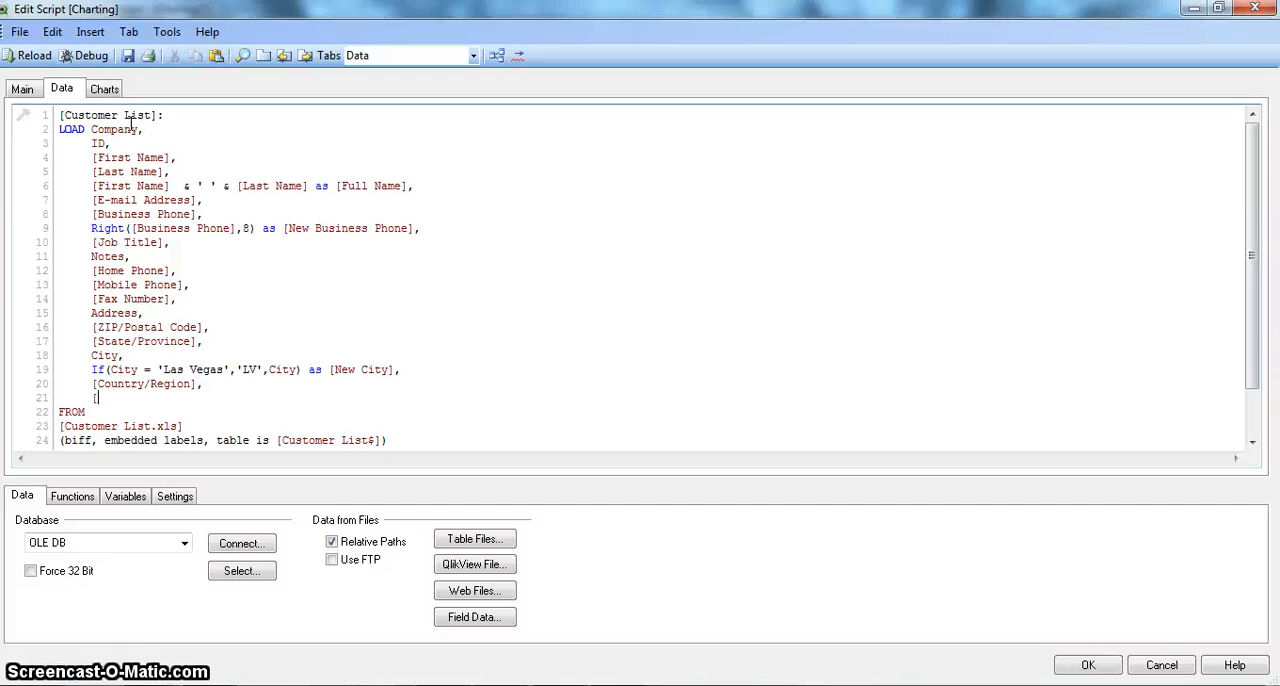
type("'")
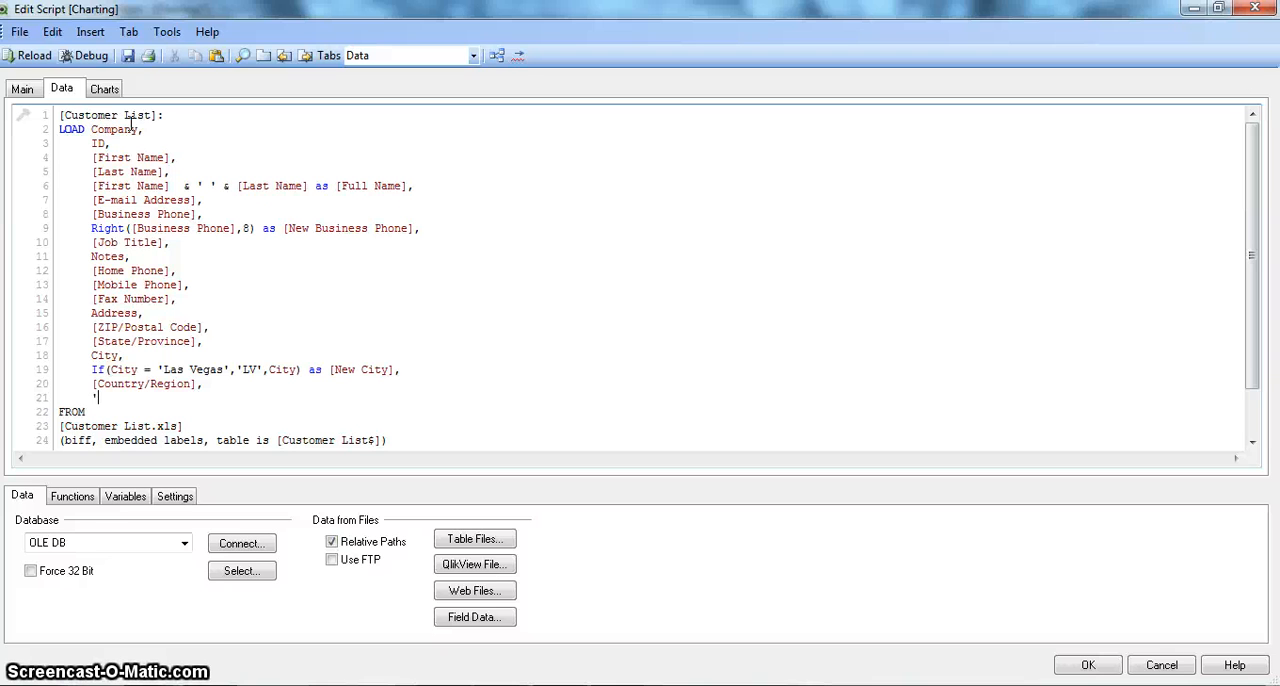
type("Medical")
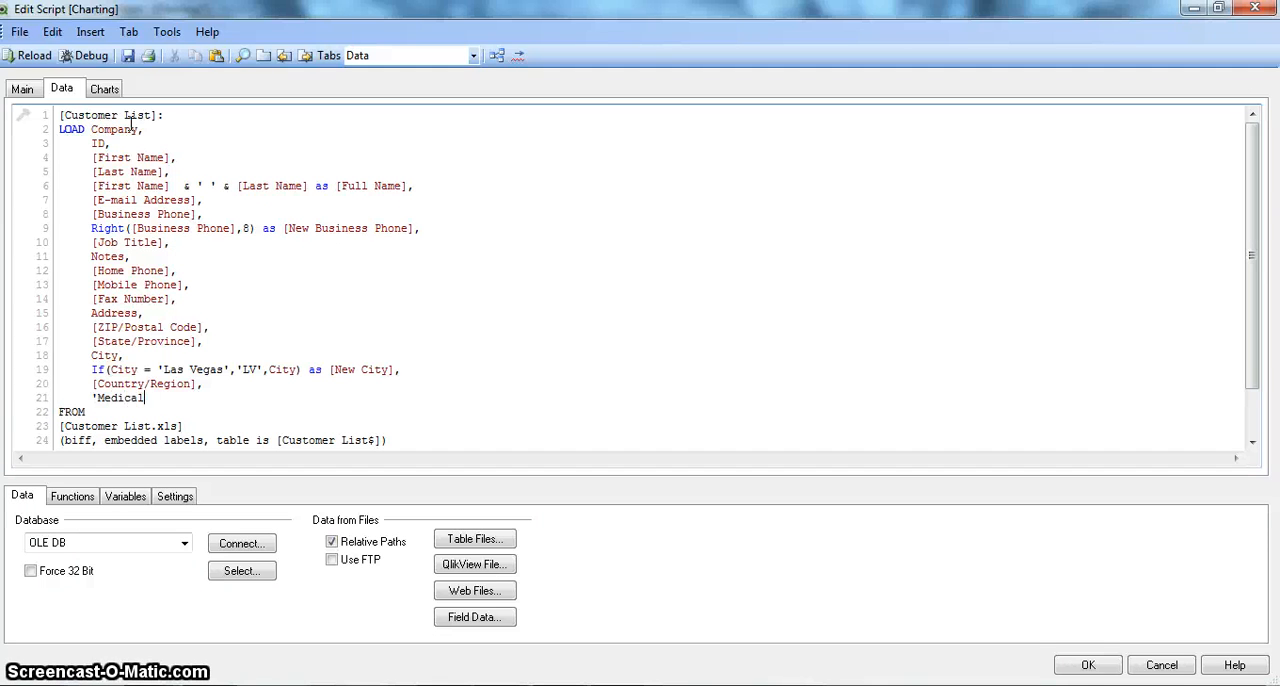
type("Equio")
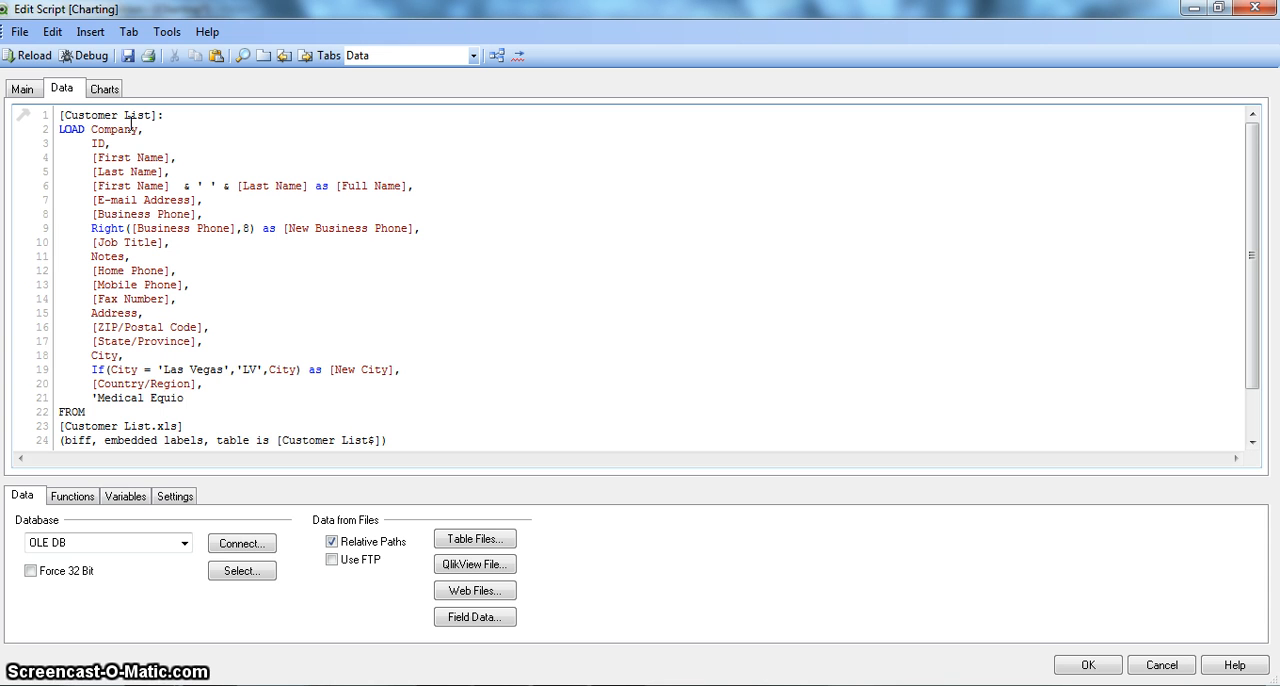
type("ment")
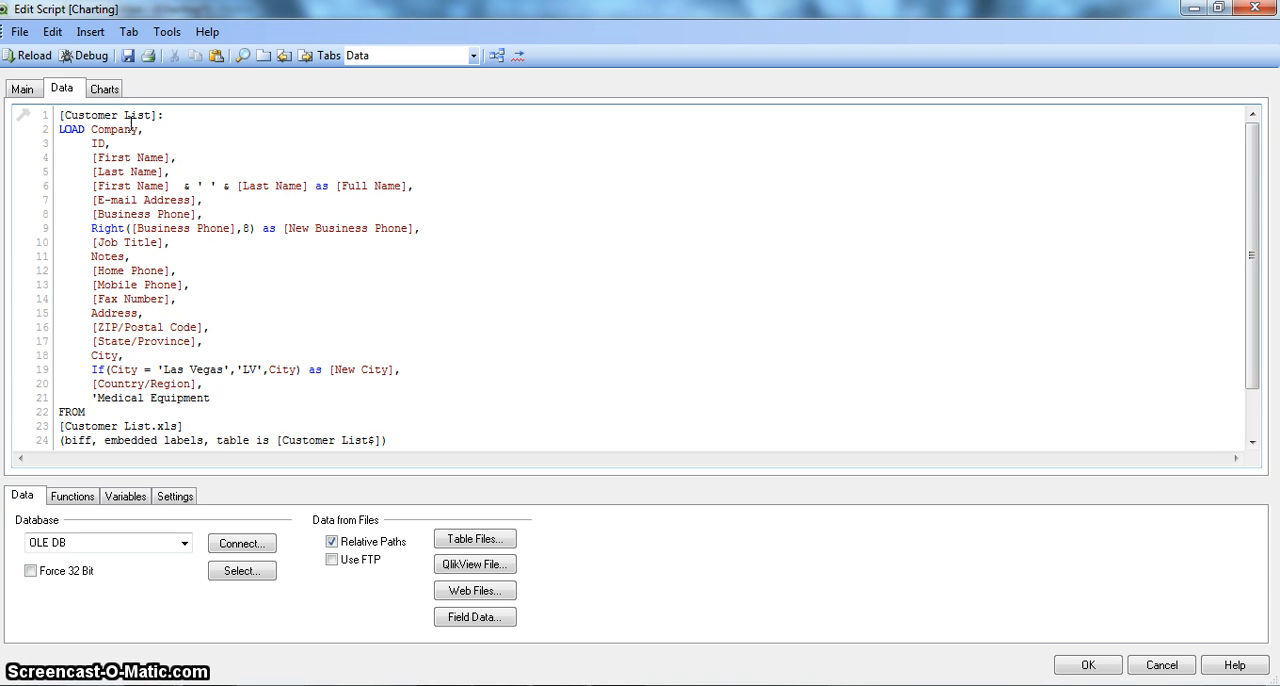
type("as [")
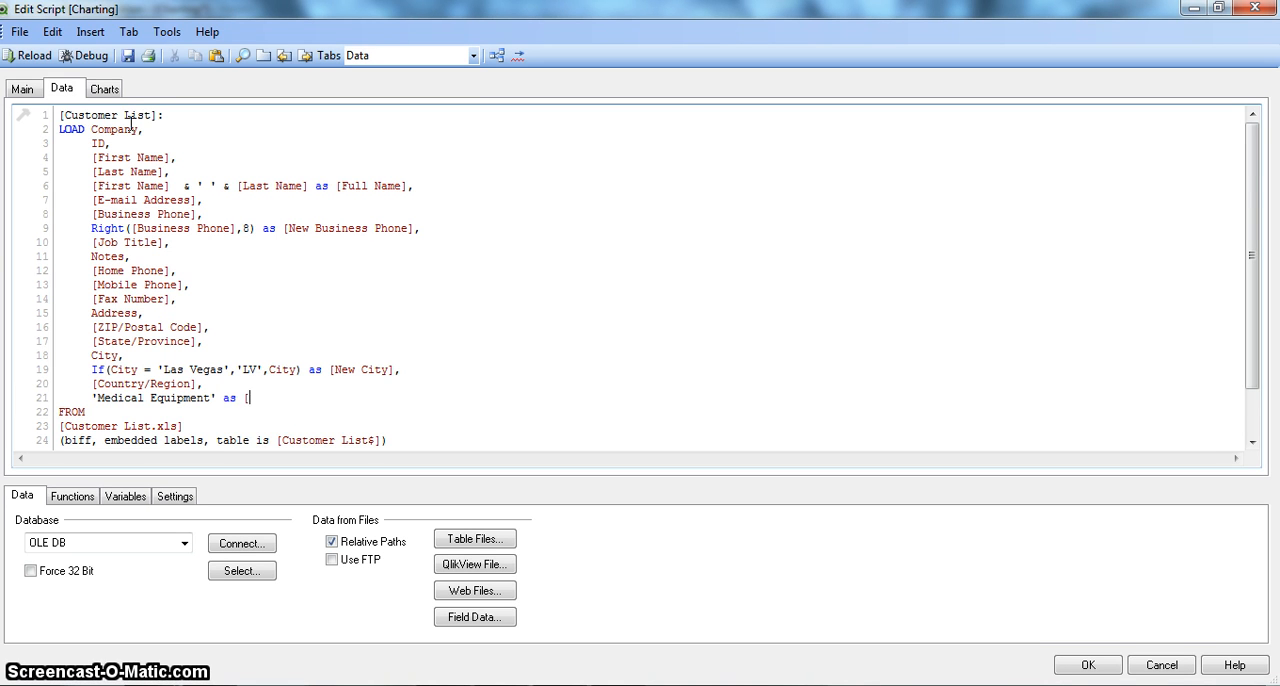
type("M")
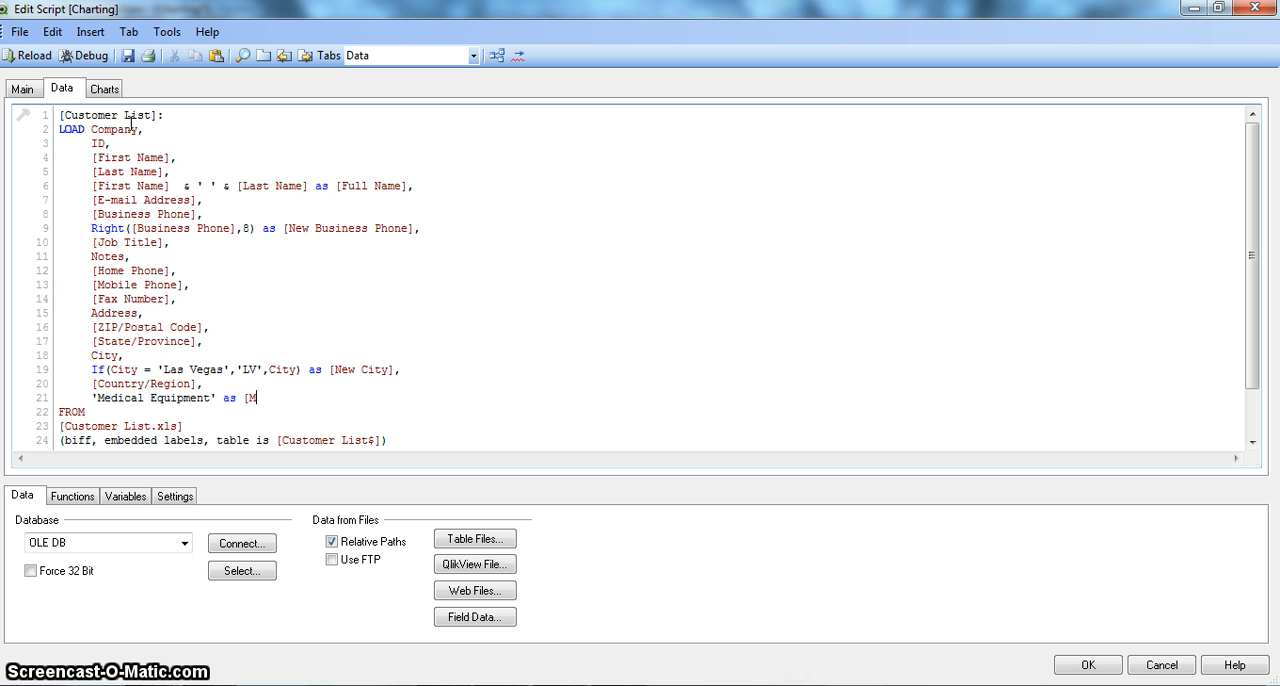
type("edical Customers")
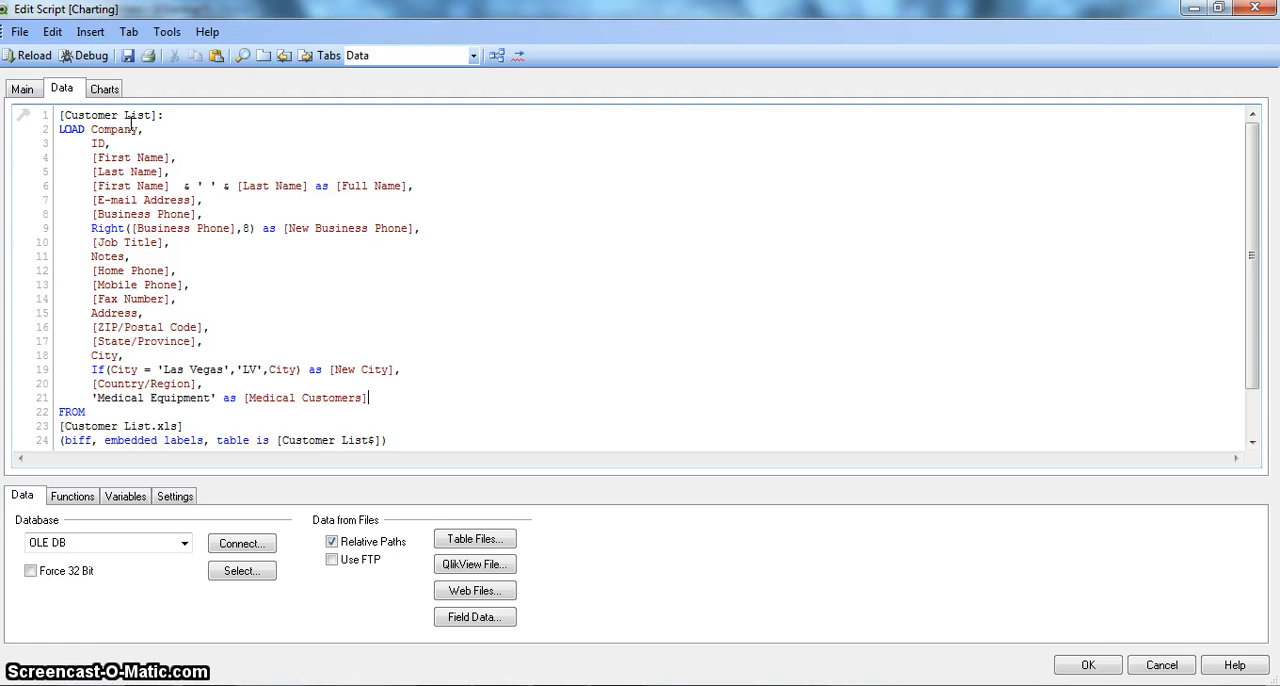
mouse_move(224, 146)
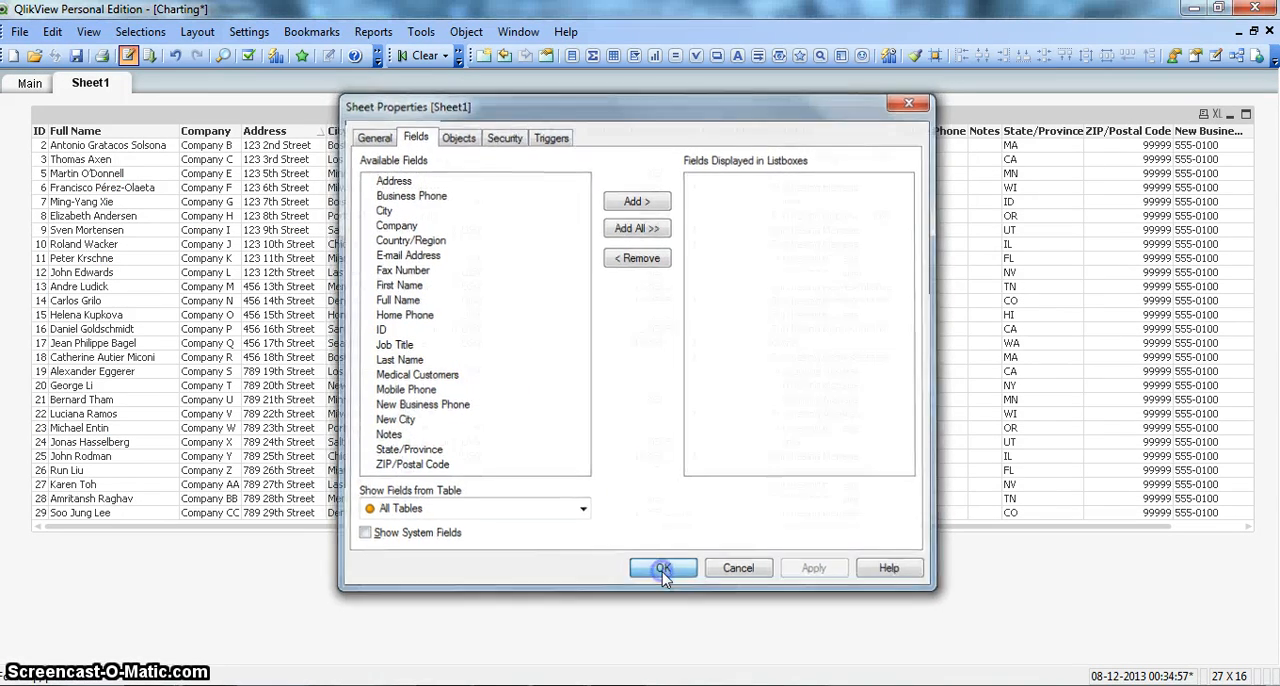
- Dismiss Sheet Properties after reload and add Medical Customers to the table box's displayed fields
left_click(663, 567)
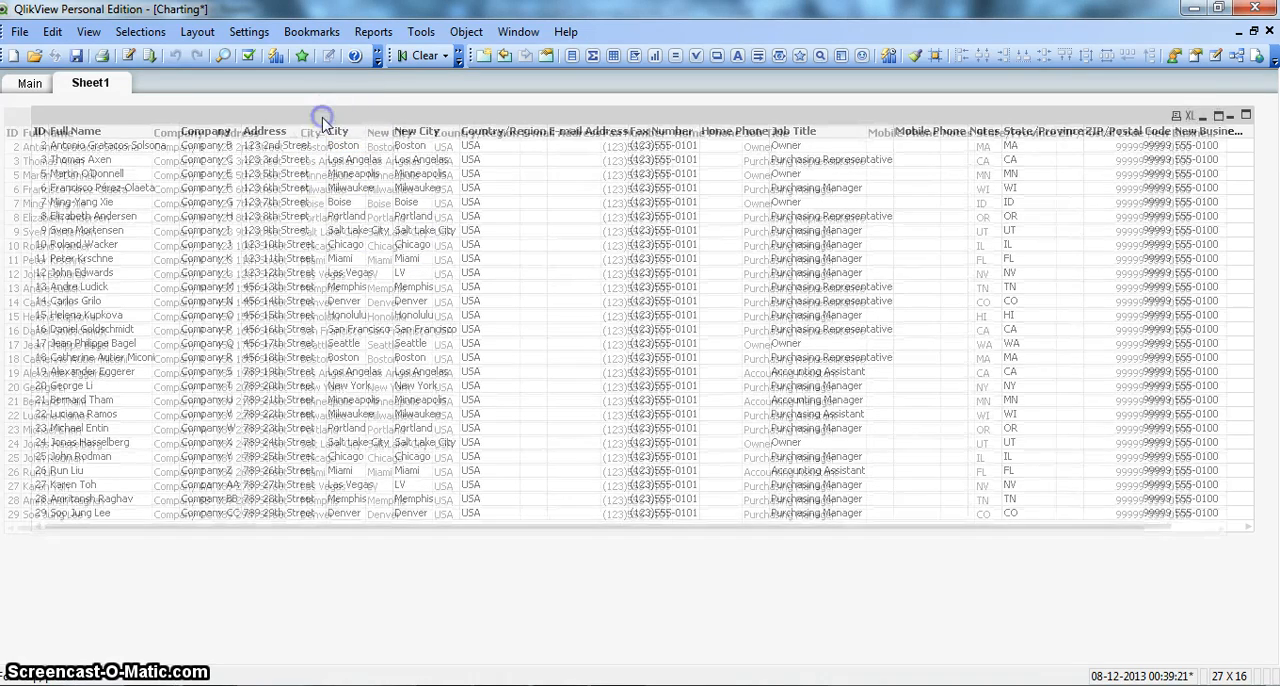
right_click(325, 125)
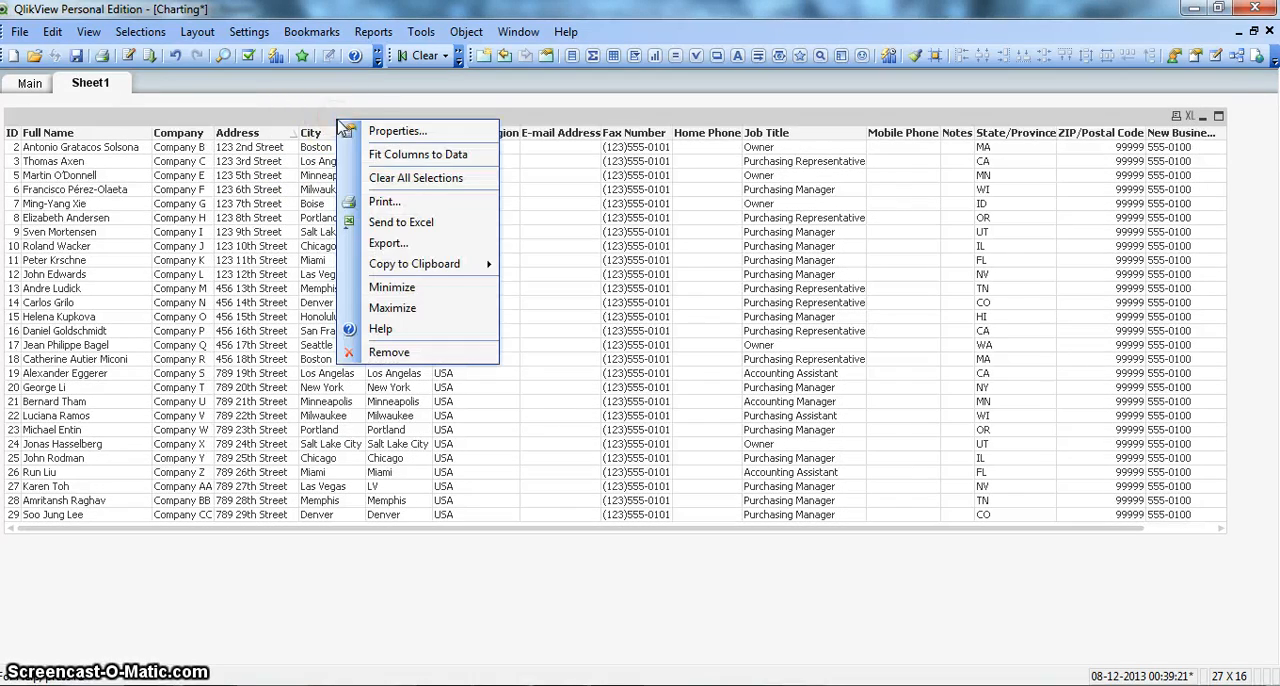
left_click(360, 140)
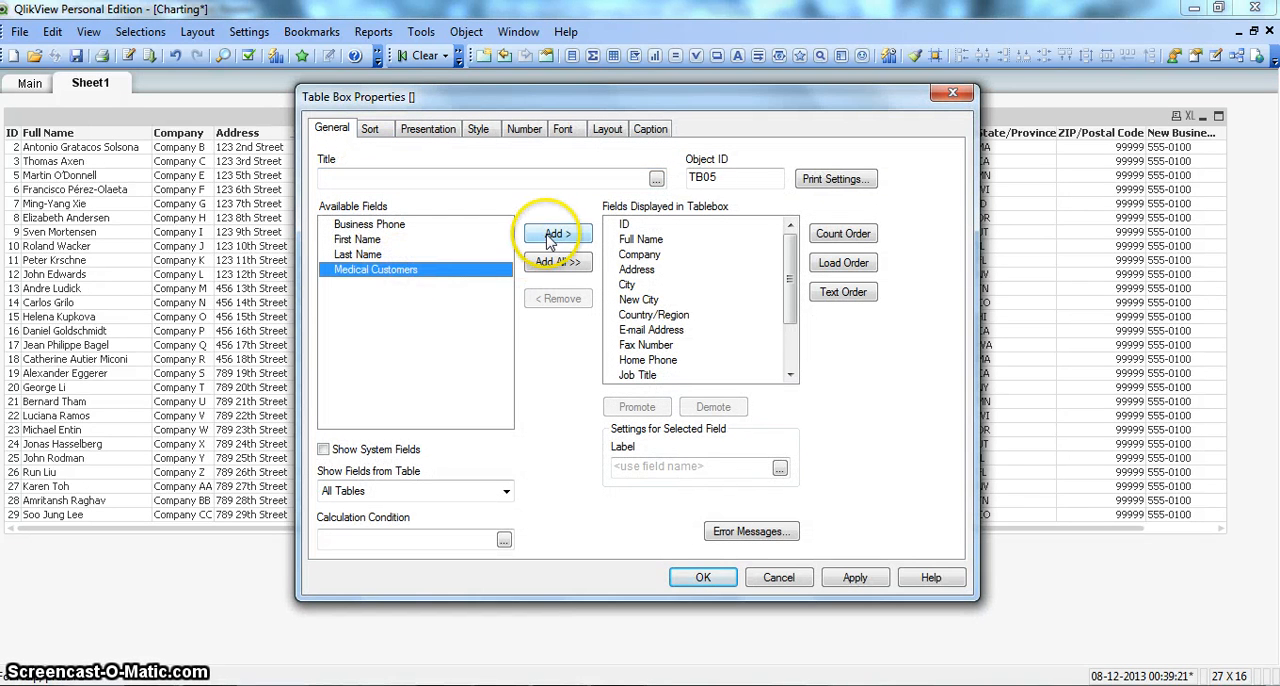
left_click(702, 577)
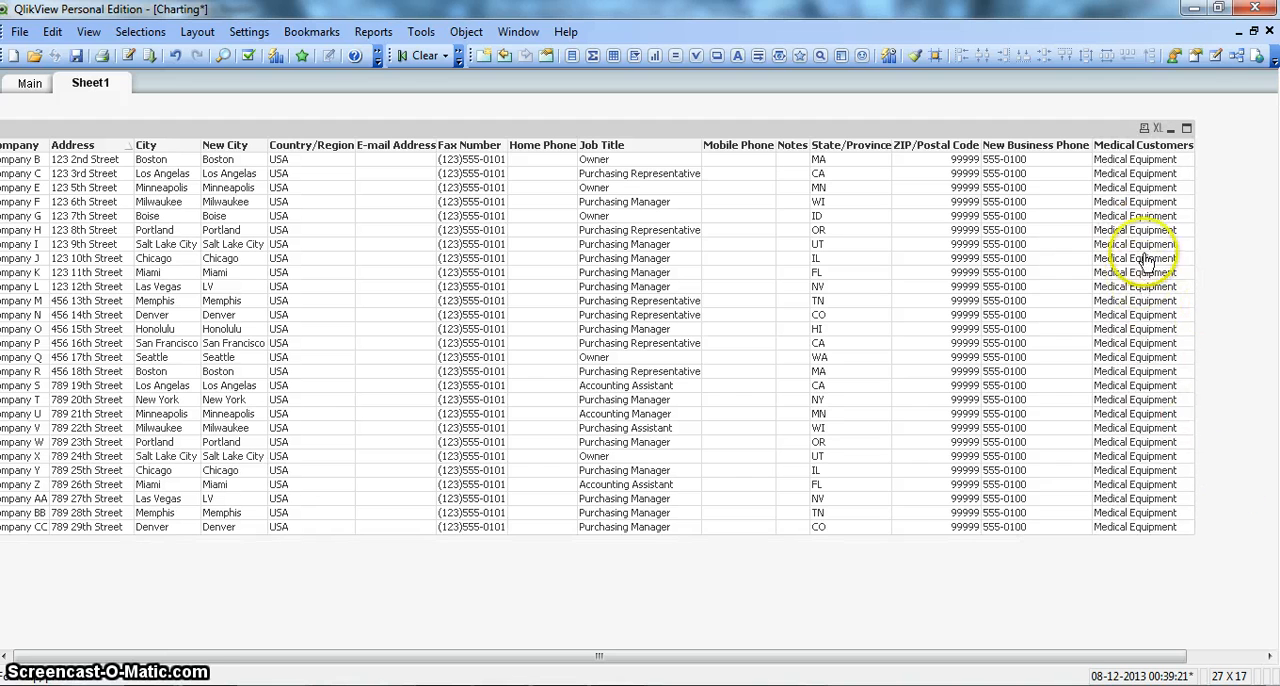
mouse_move(1148, 410)
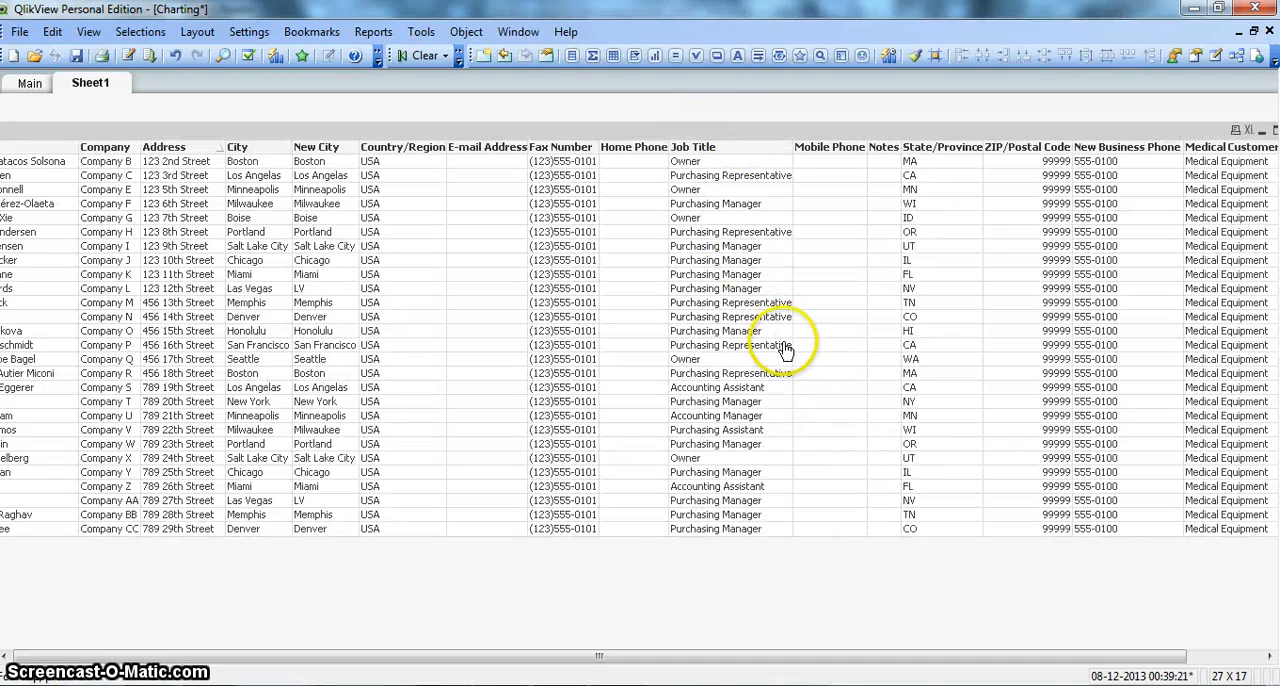
mouse_move(678, 318)
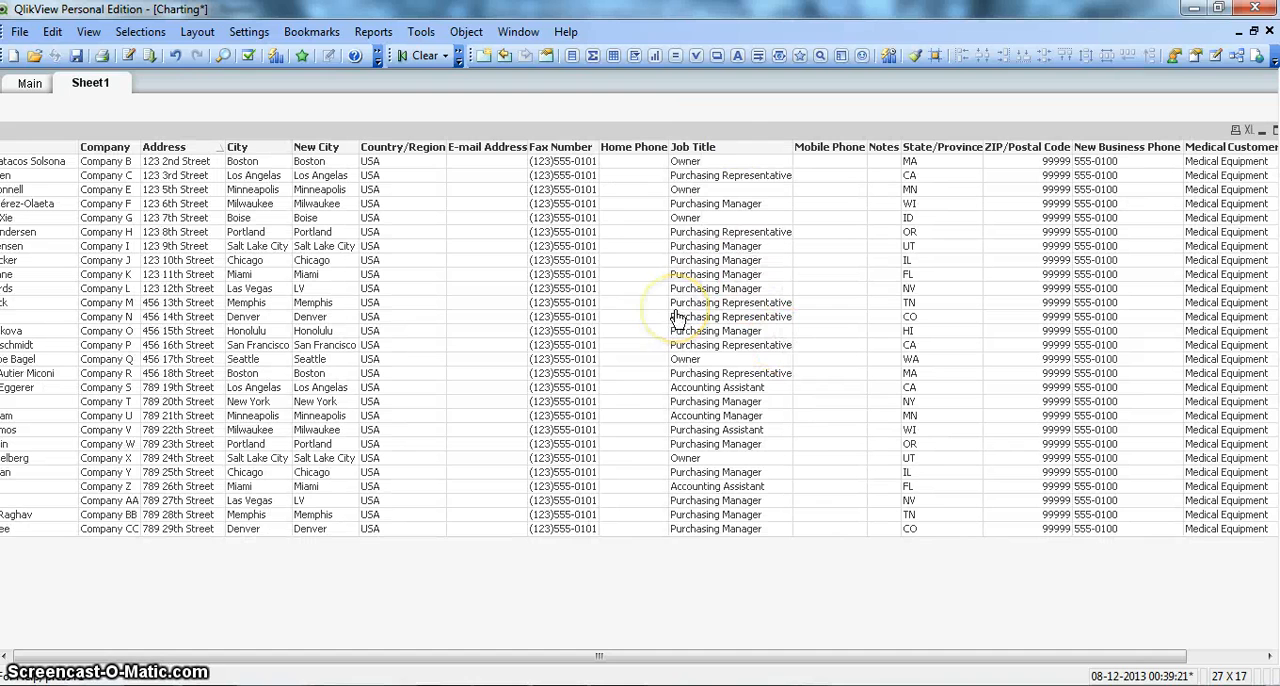
mouse_move(620, 314)
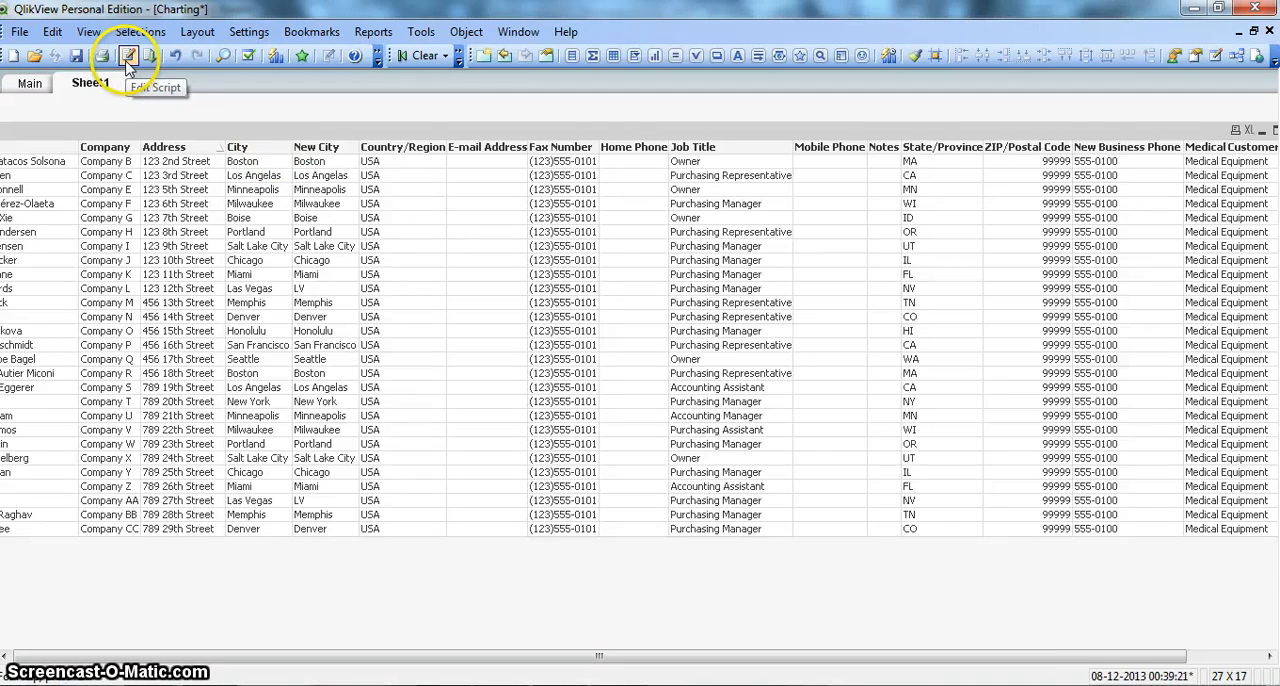
- Remove the Fax Number field from the load script and reload so its column disappears
left_click(126, 55)
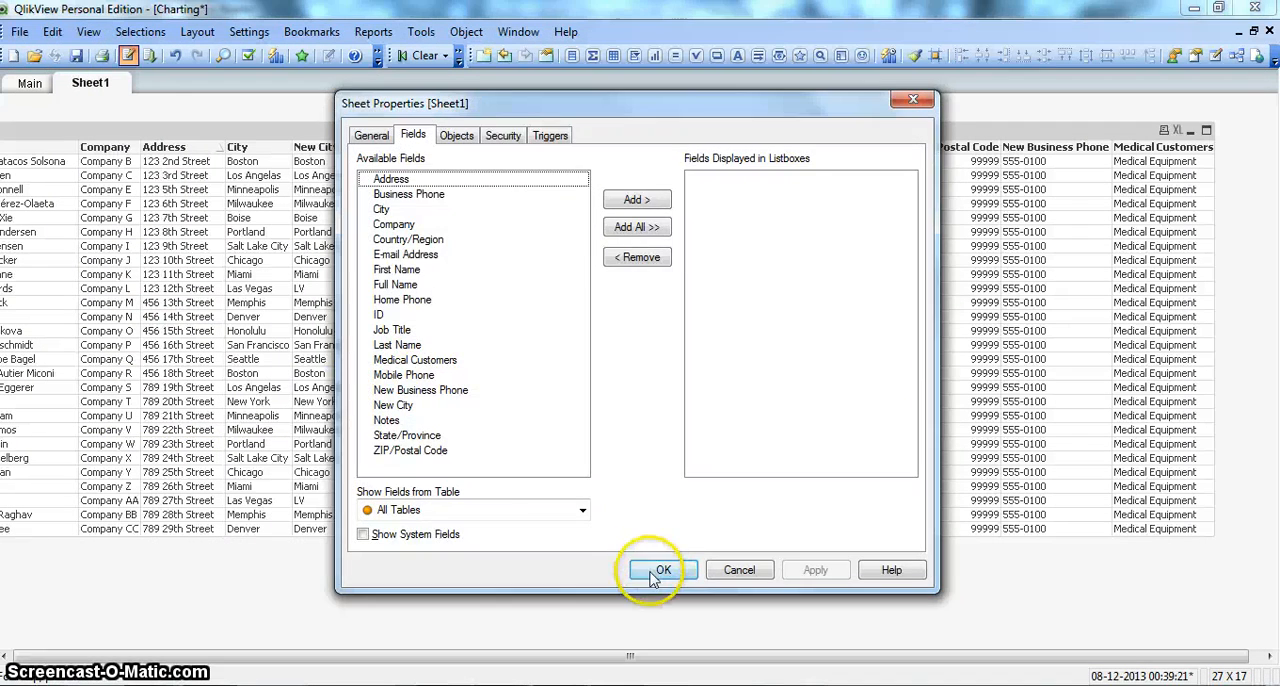
left_click(663, 569)
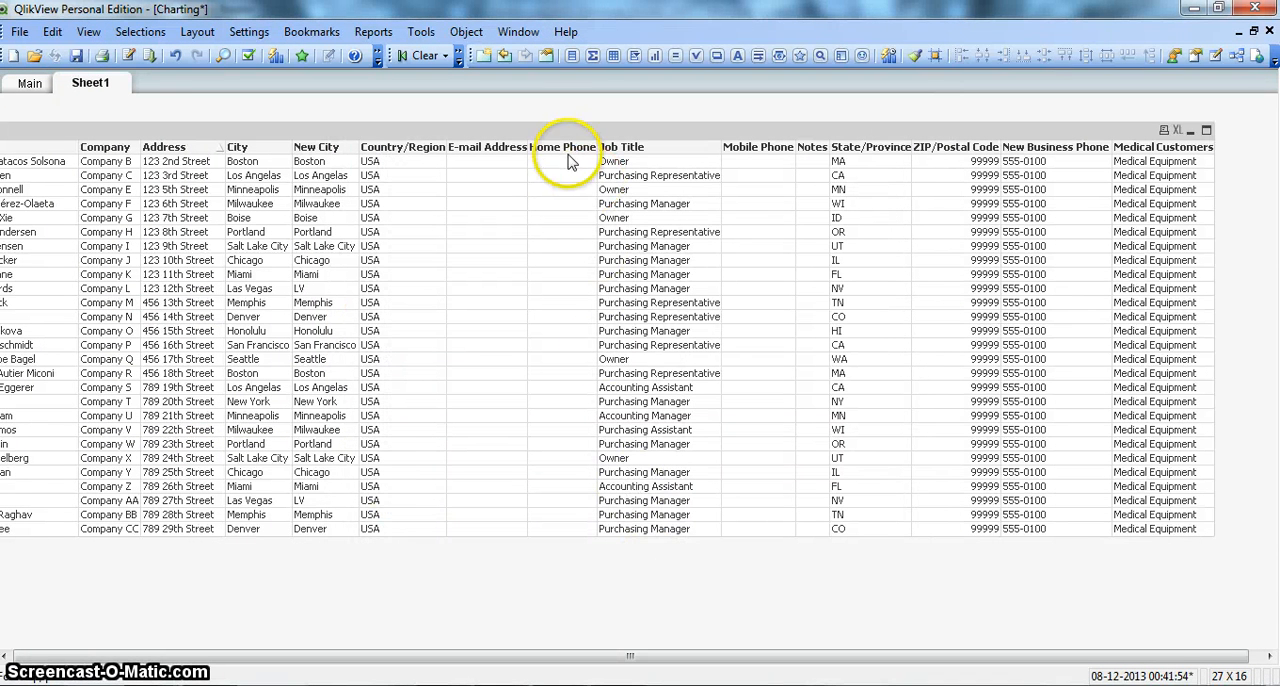
mouse_move(520, 210)
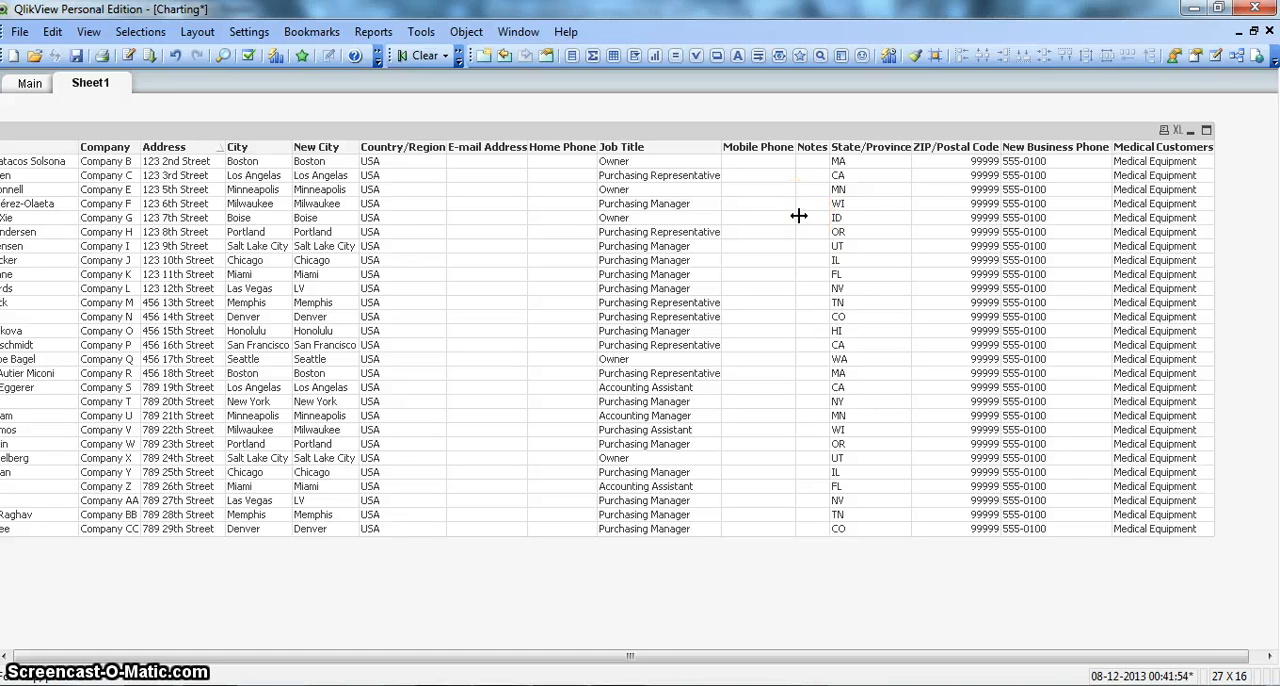
mouse_move(498, 249)
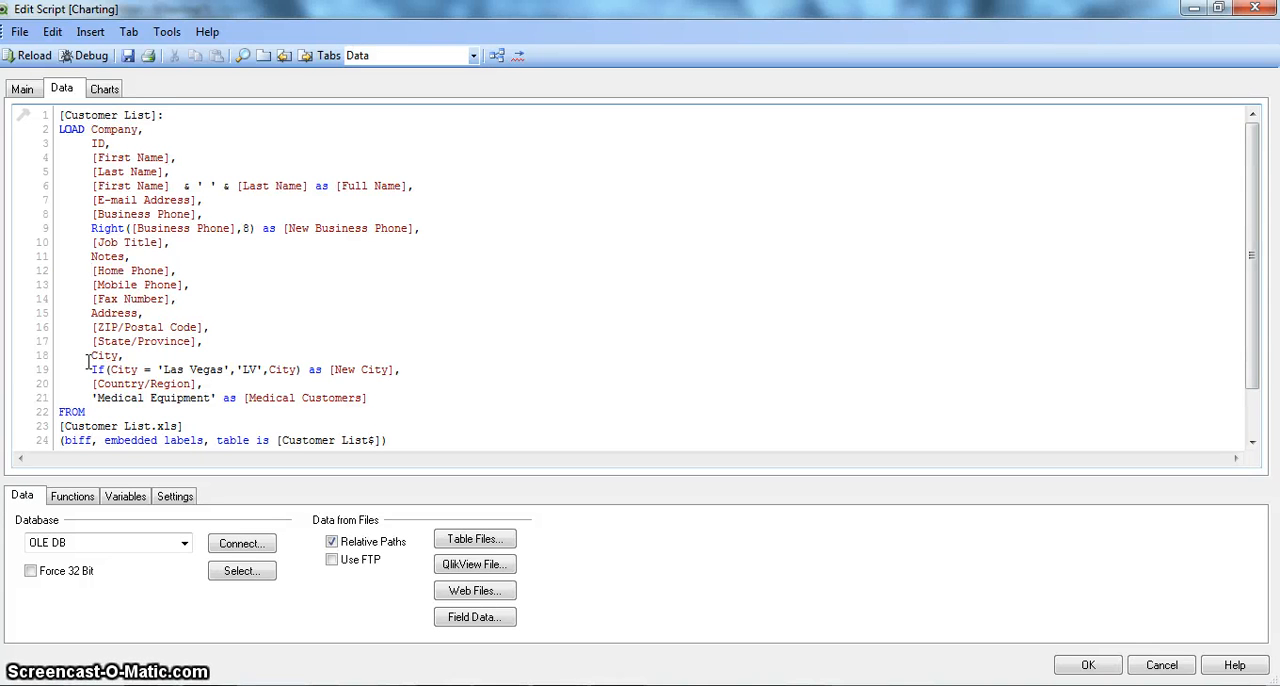
- Block-comment the Home Phone, Mobile Phone and Fax Number lines with /* */
type("/*")
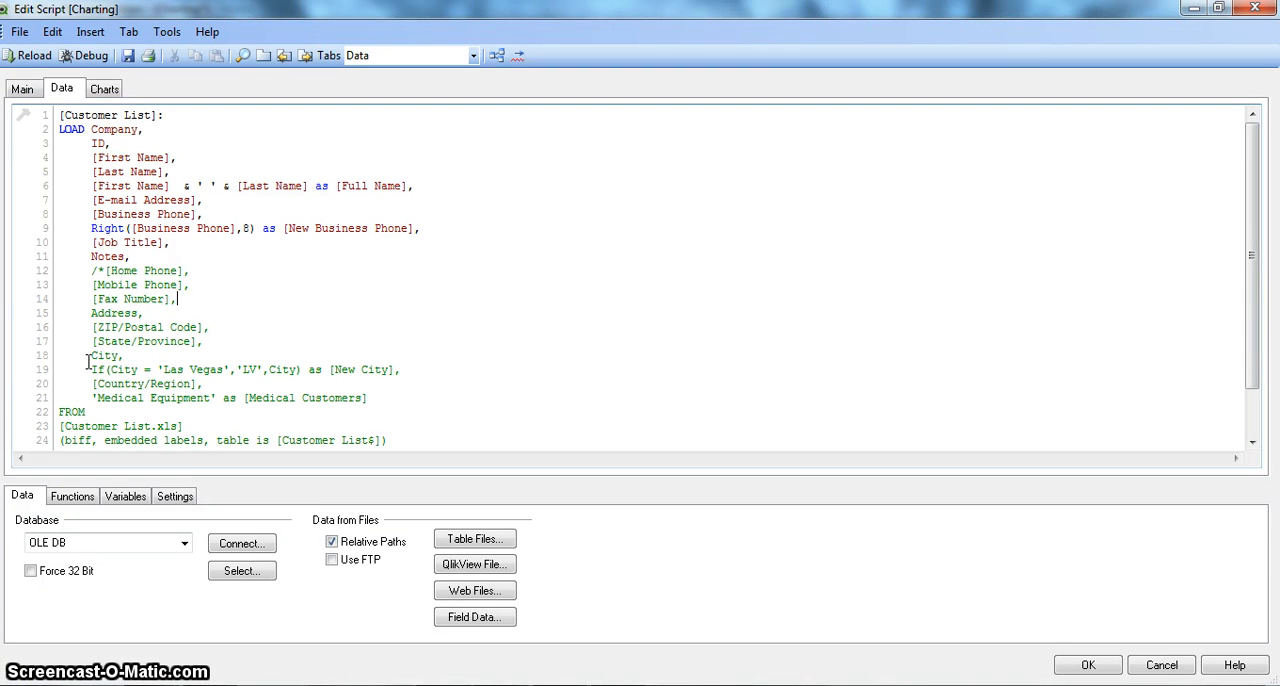
type("*")
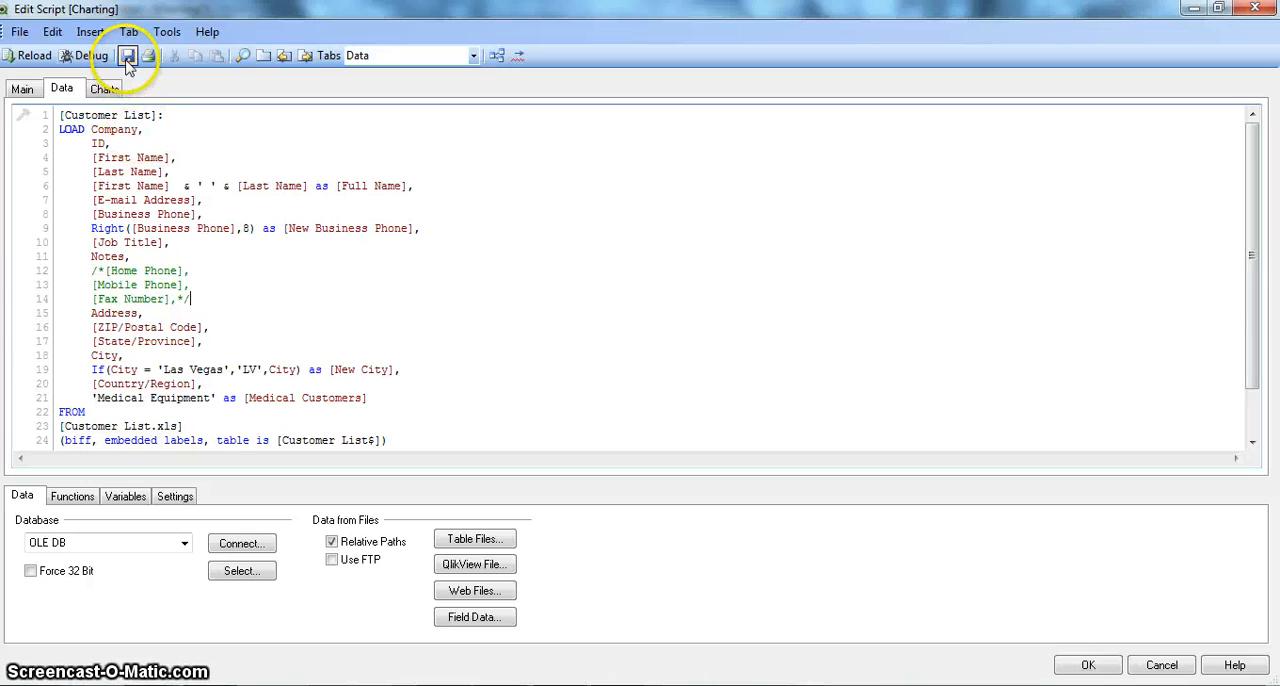
- Reload the commented script so the Home Phone and Mobile Phone columns drop from the table box
left_click(32, 56)
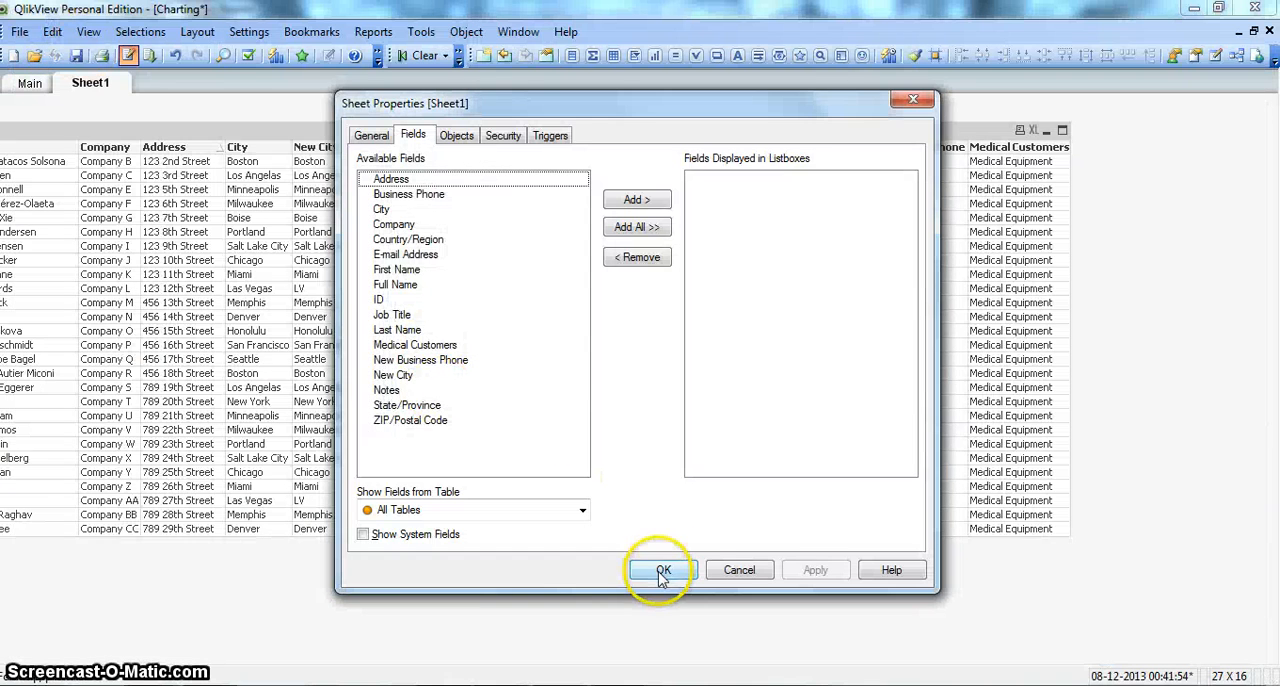
left_click(663, 569)
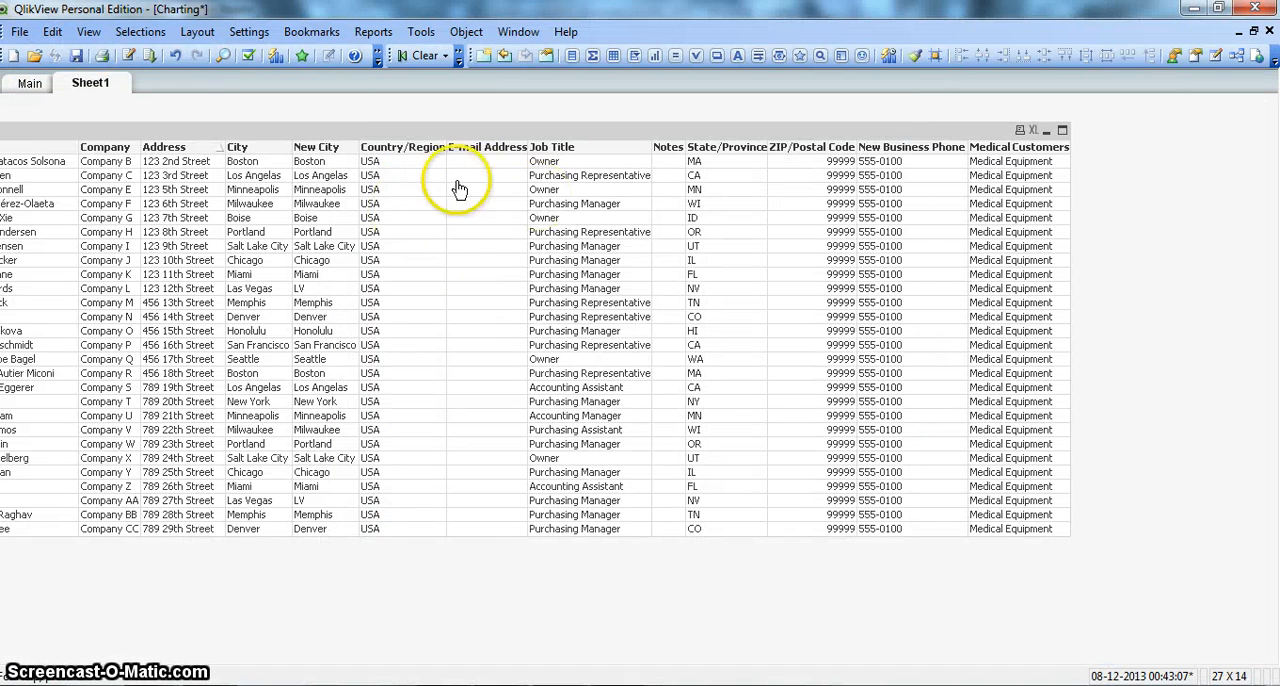